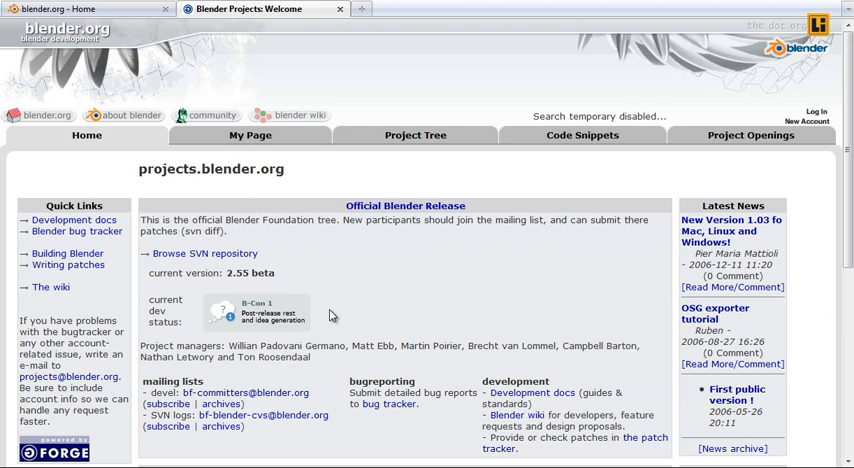
mouse_move(718, 167)
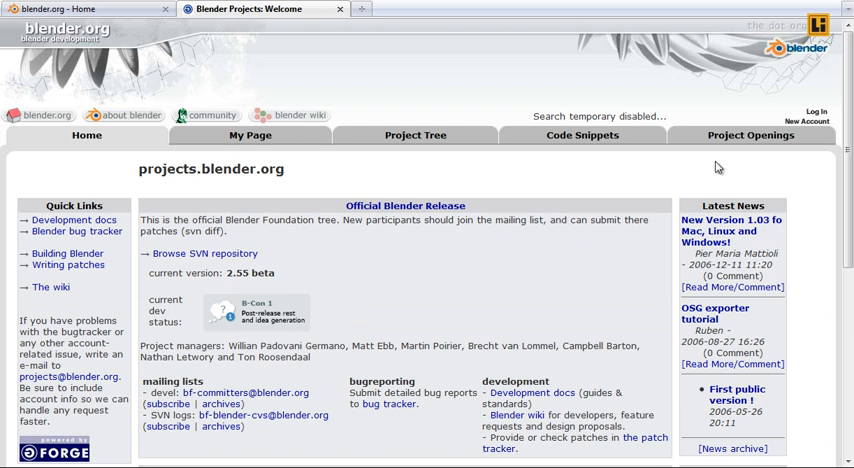
Go to the Official Blender Release project's Summary page from the projects.blender.org home.
scroll("down", 3)
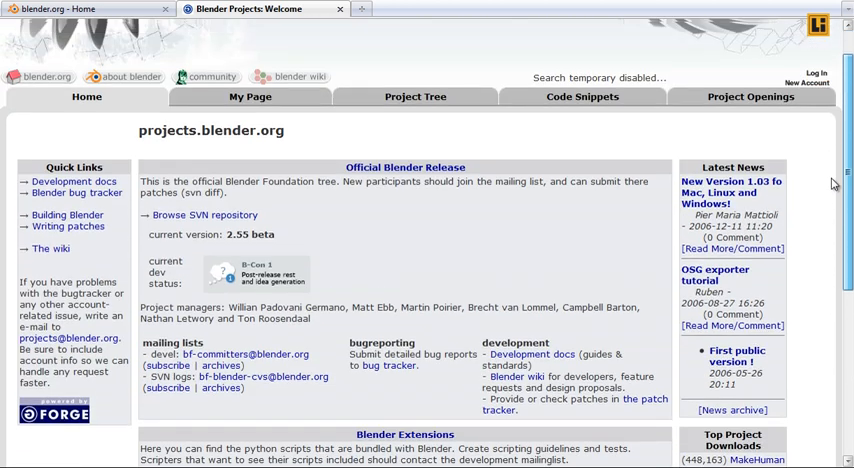
scroll("down", 3)
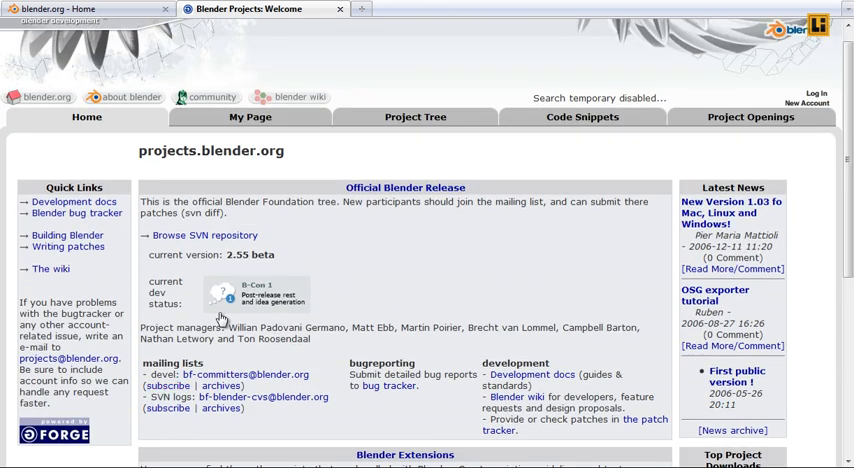
left_click(404, 188)
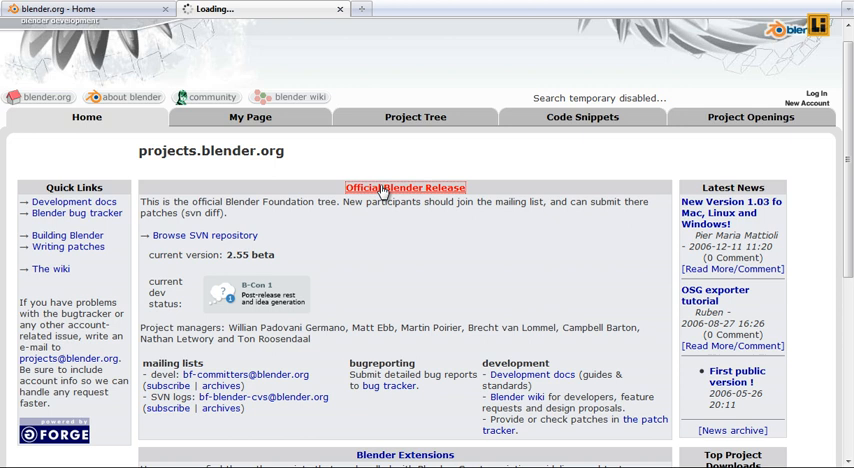
left_click(405, 188)
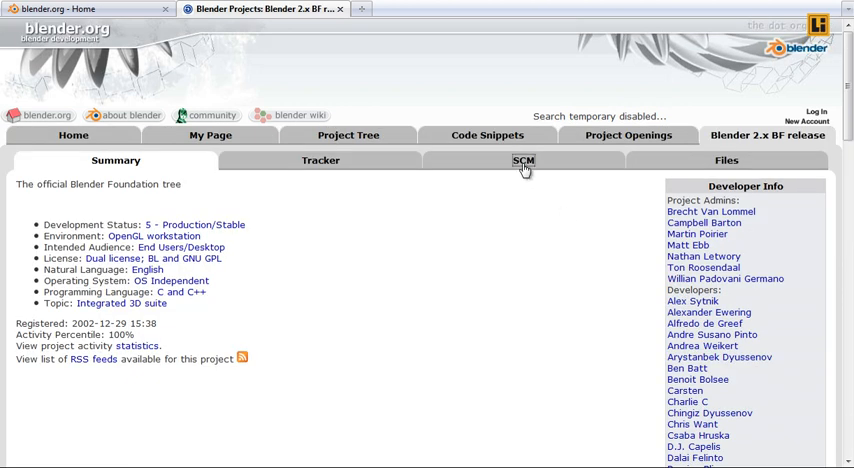
left_click(210, 135)
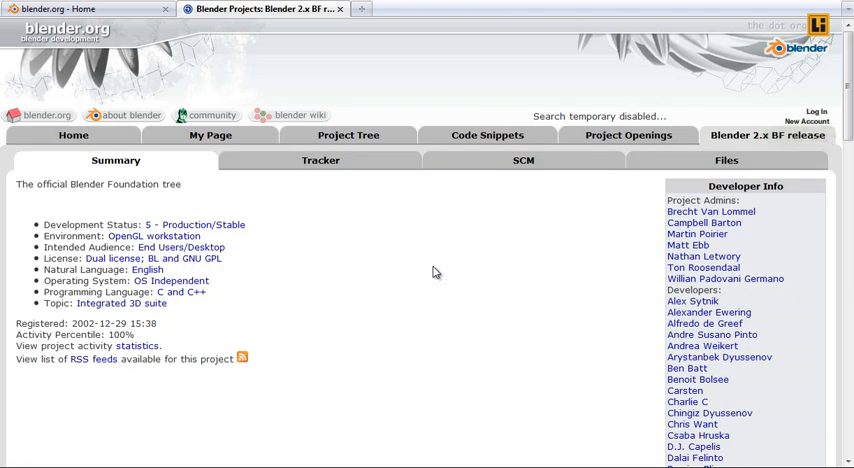
Show the upgraded dark-themed FusionForge home with its Tag Cloud, statistics and recent projects sidebar.
left_click(320, 160)
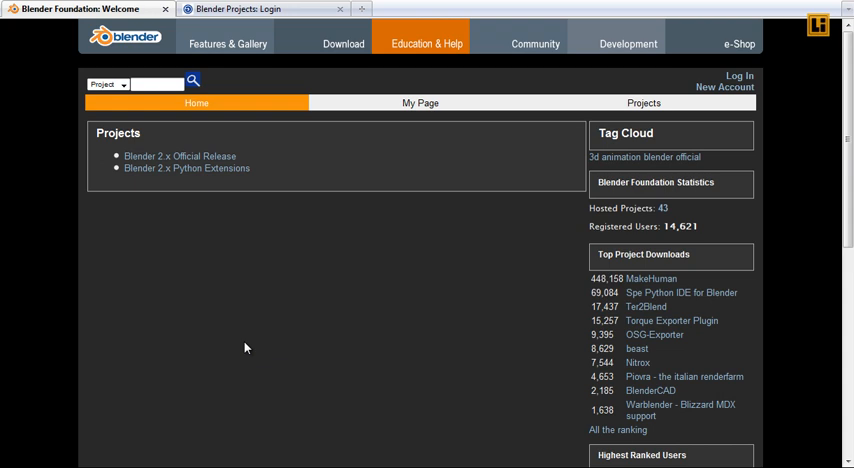
mouse_move(344, 315)
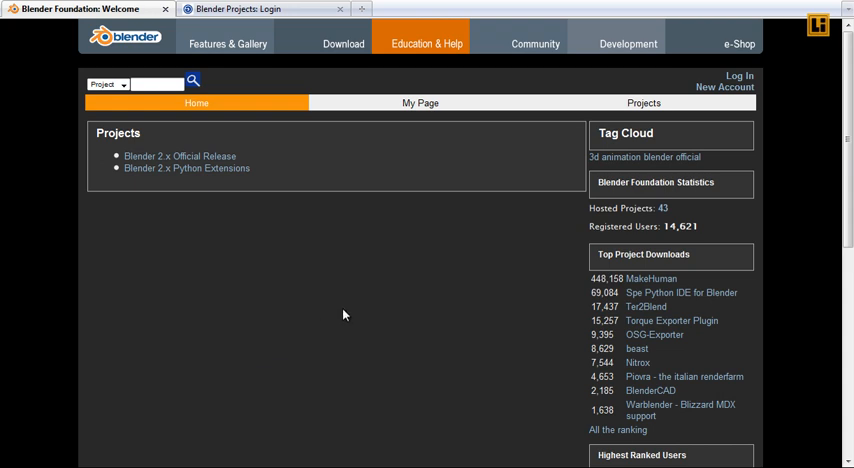
mouse_move(364, 315)
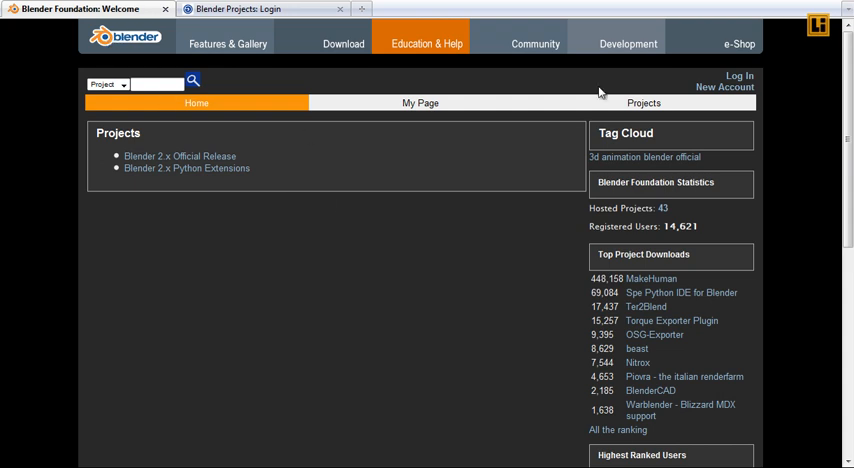
mouse_move(567, 370)
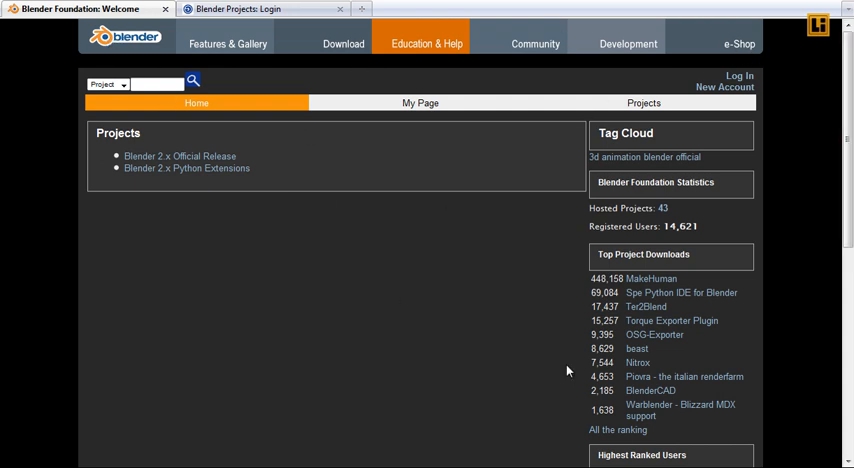
mouse_move(572, 333)
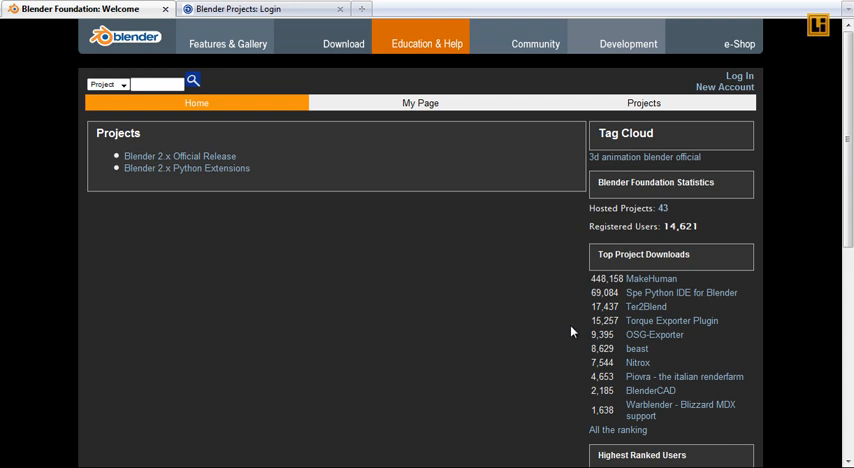
mouse_move(466, 227)
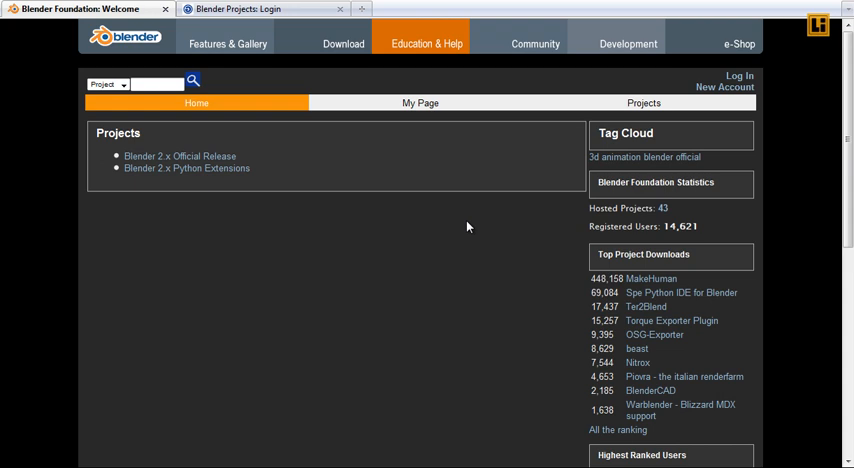
mouse_move(400, 254)
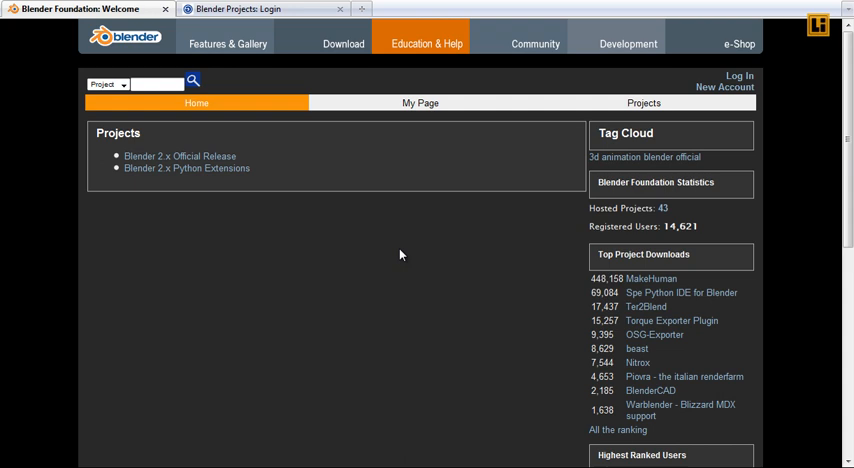
mouse_move(388, 290)
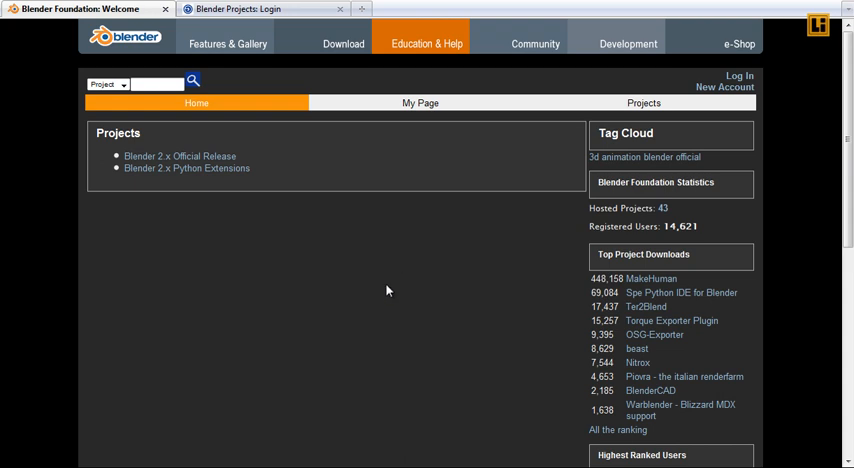
mouse_move(203, 168)
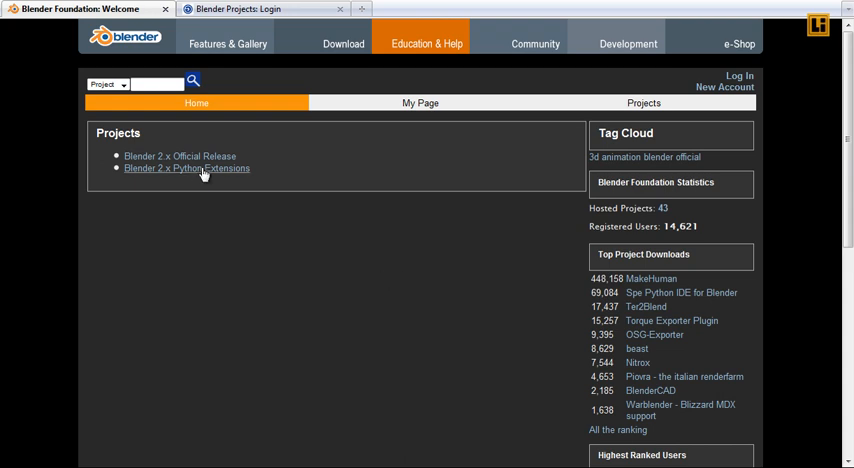
mouse_move(178, 171)
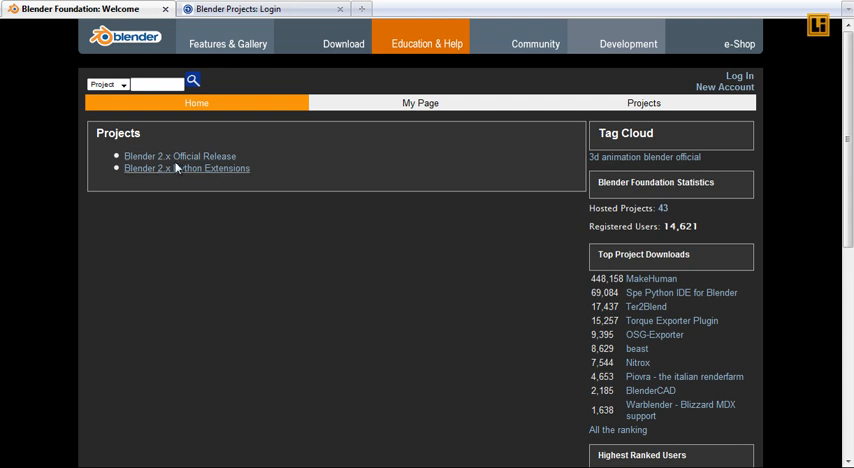
mouse_move(570, 246)
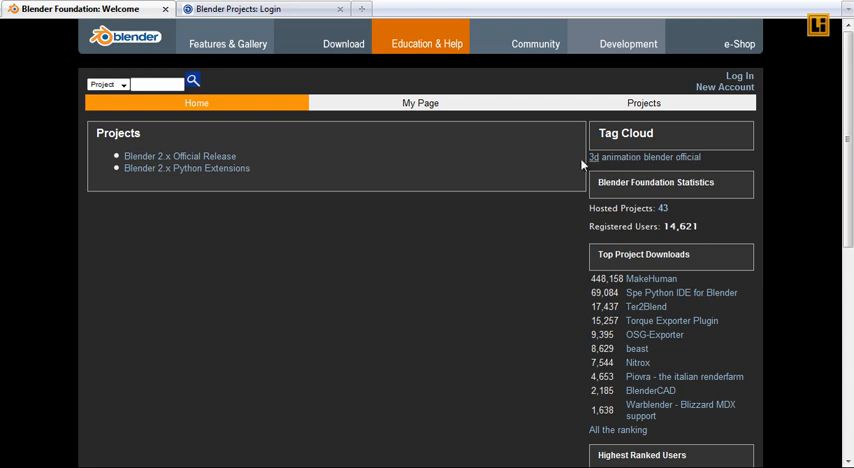
mouse_move(197, 166)
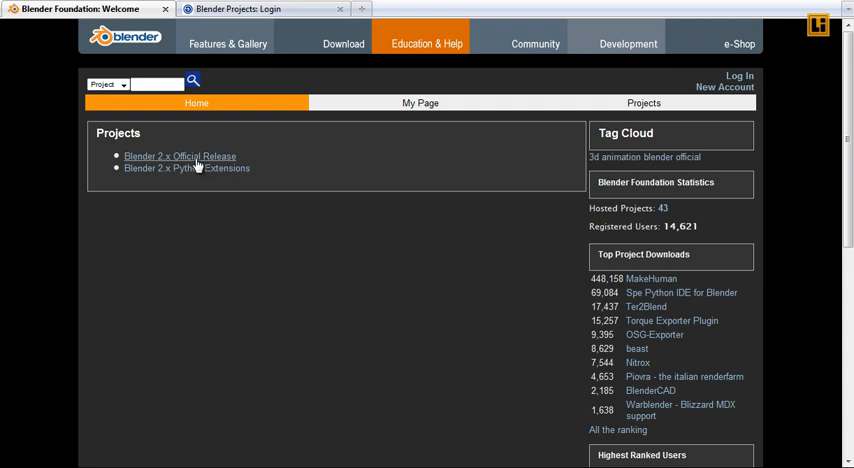
mouse_move(353, 164)
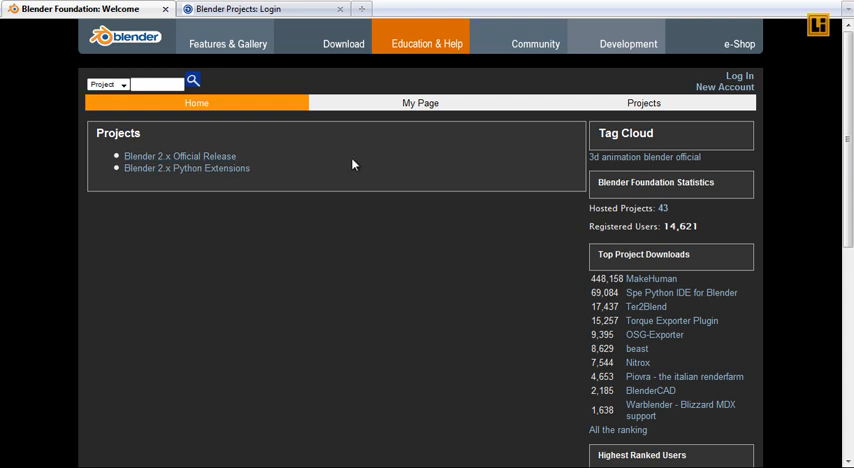
scroll("down", 3)
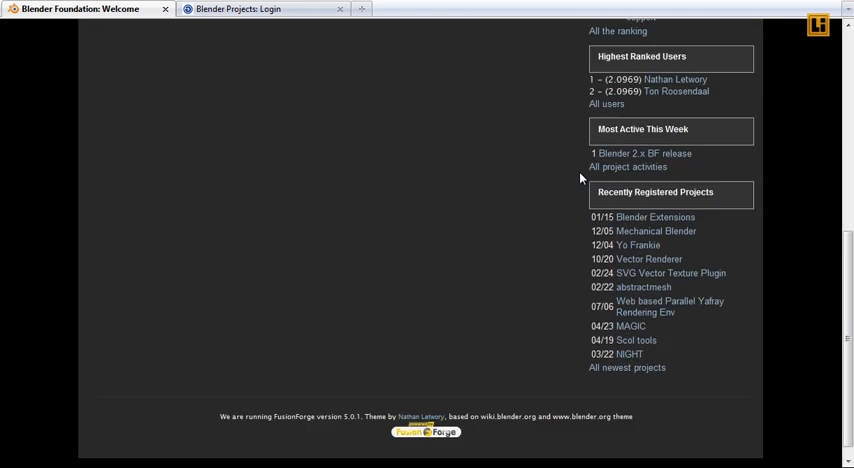
scroll("up", 3)
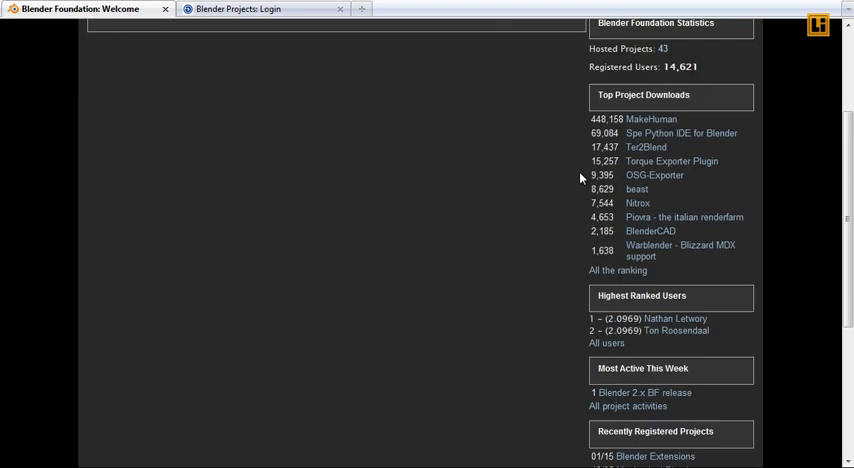
scroll("up", 3)
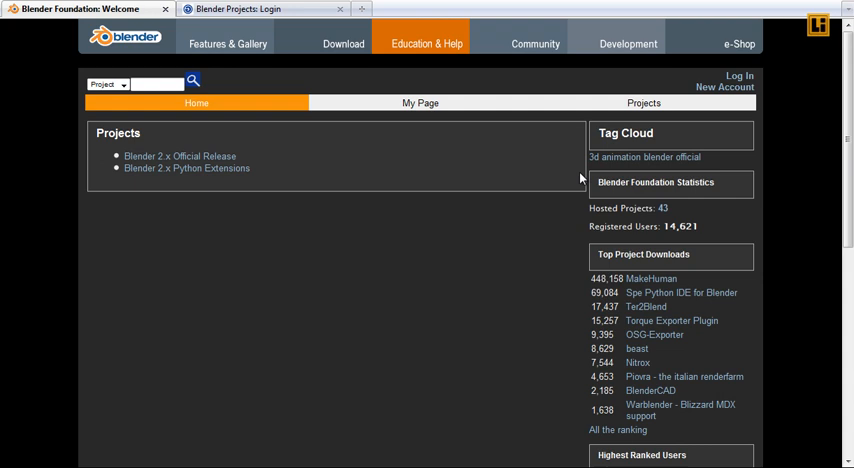
mouse_move(547, 177)
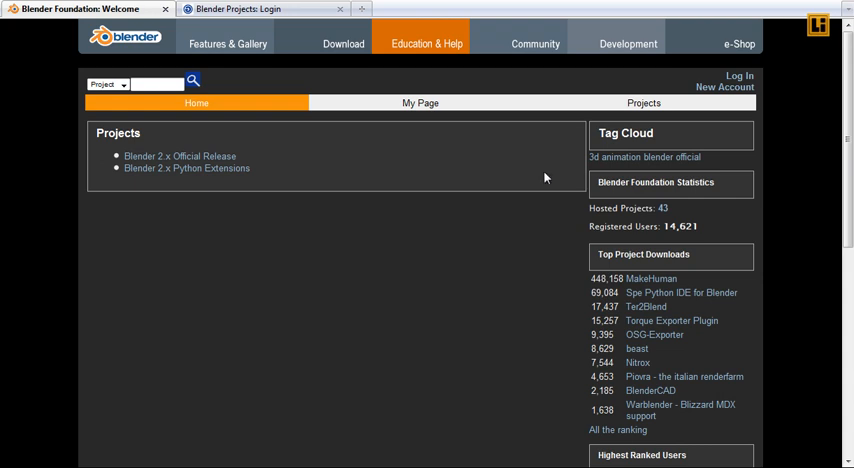
mouse_move(246, 162)
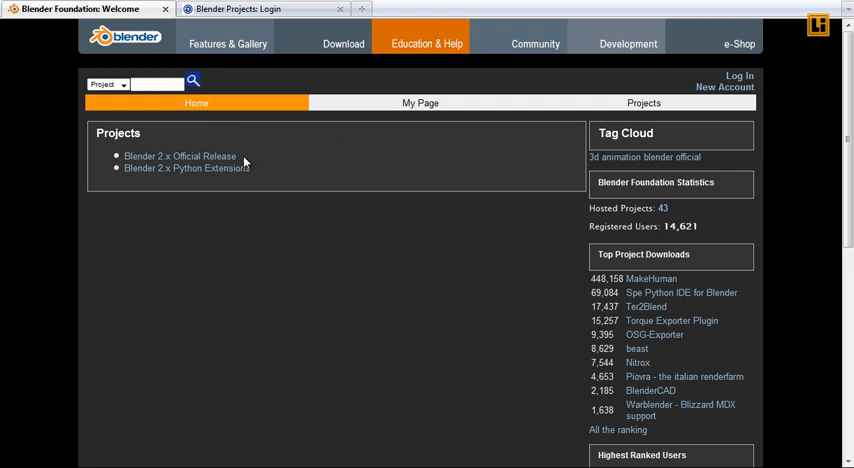
Return to the Blender 2.x Official Release summary and view the Public Areas tracker and SCM counts.
left_click(180, 156)
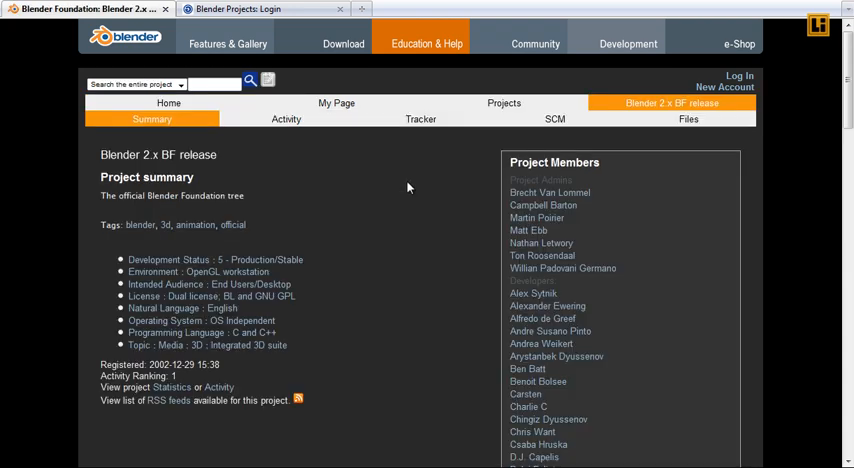
mouse_move(419, 144)
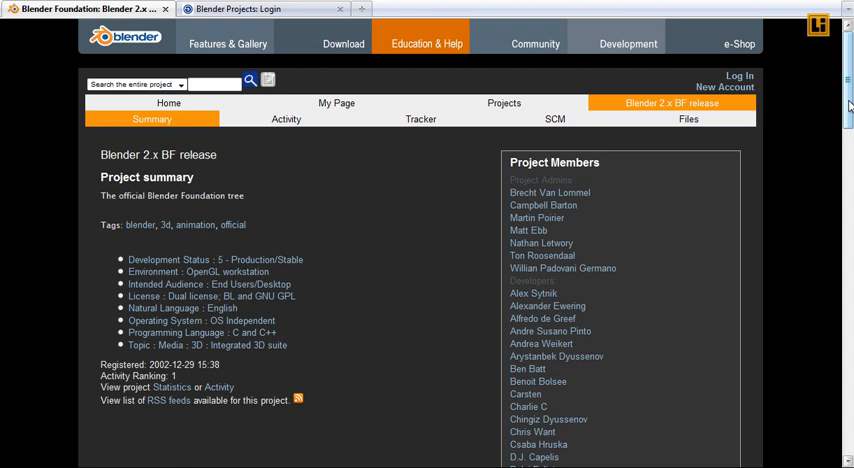
scroll("down", 3)
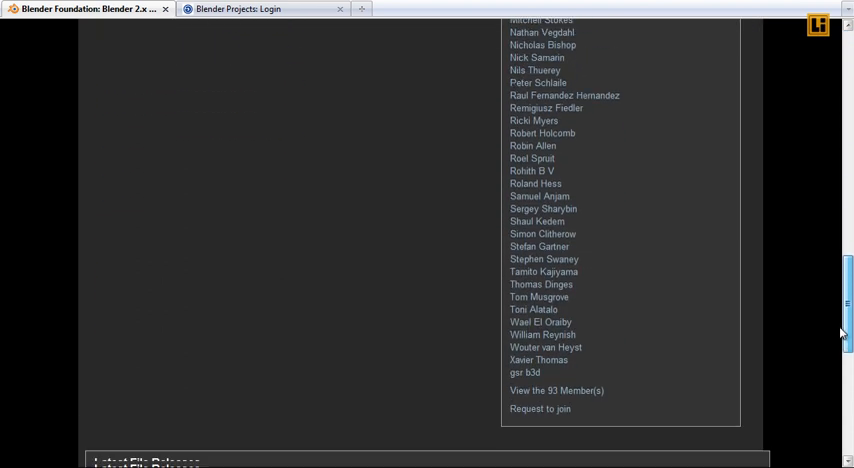
scroll("down", 3)
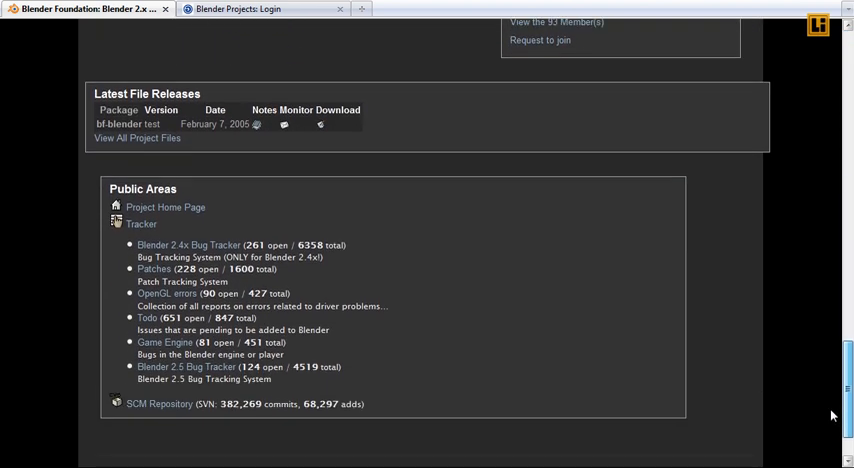
mouse_move(182, 370)
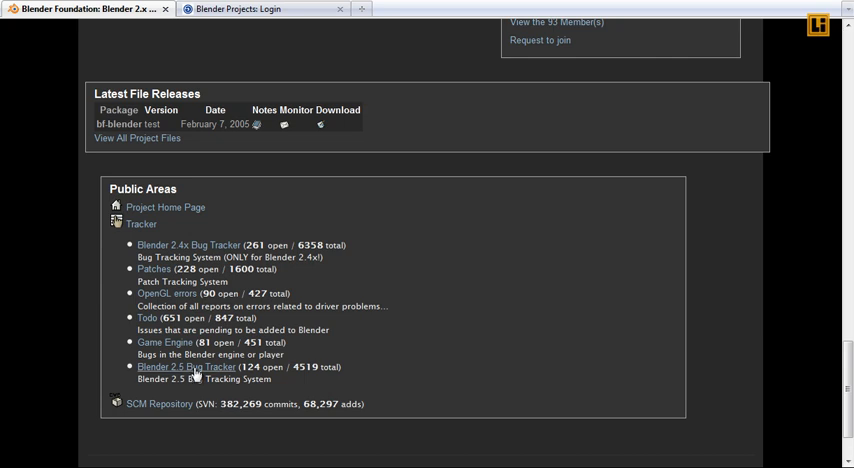
mouse_move(157, 404)
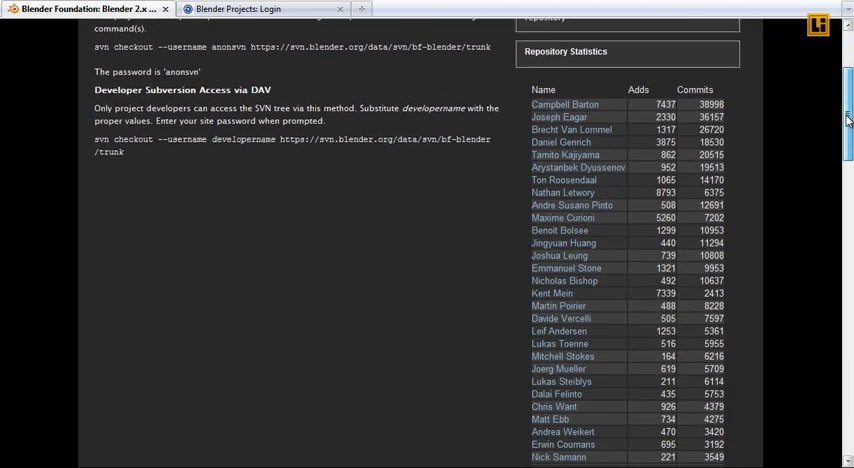
Scroll past the SCM repository statistics to reach the Browse Subversion Repository link.
scroll("down", 3)
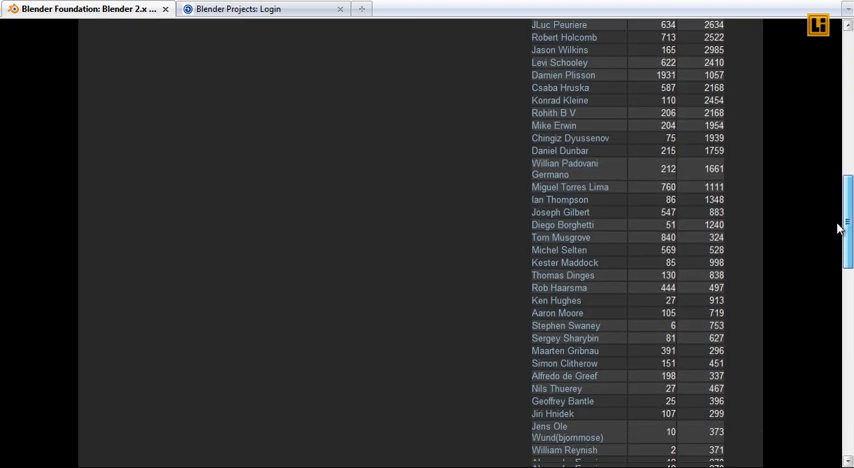
scroll("down", 3)
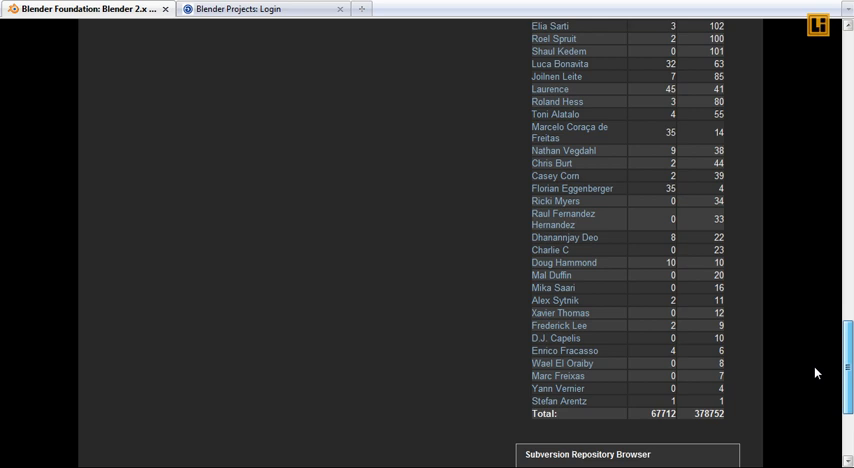
scroll("down", 3)
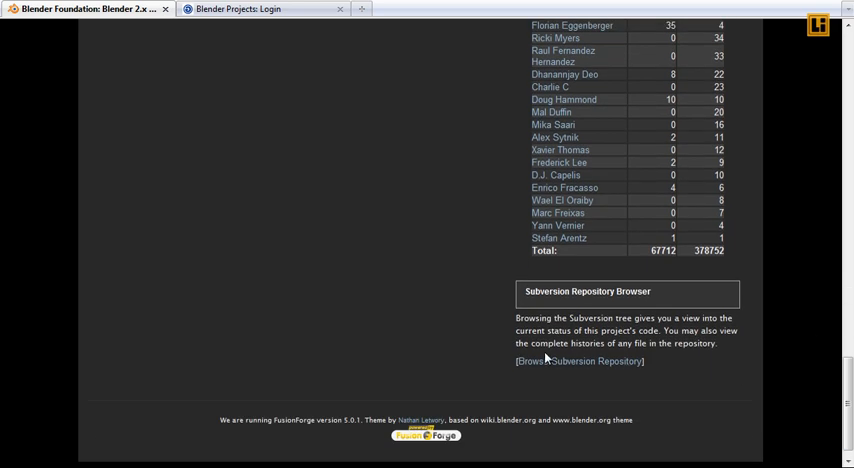
scroll("up", 3)
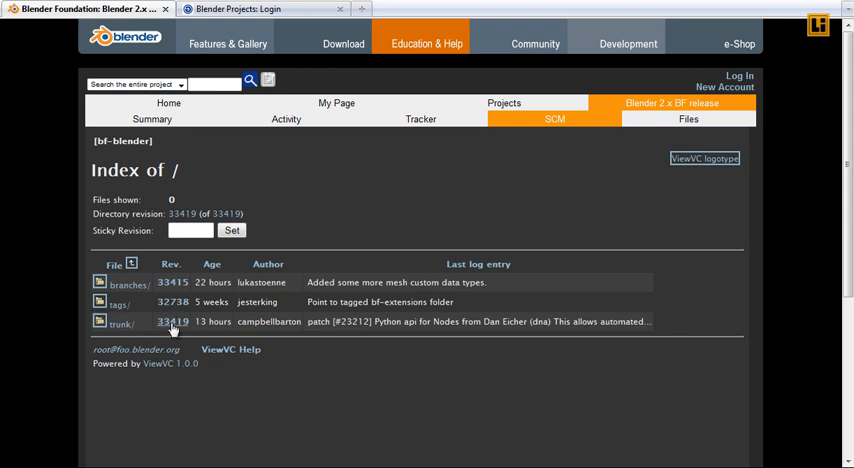
View the details of trunk revision 33419 with its Python API for Nodes log message.
left_click(171, 321)
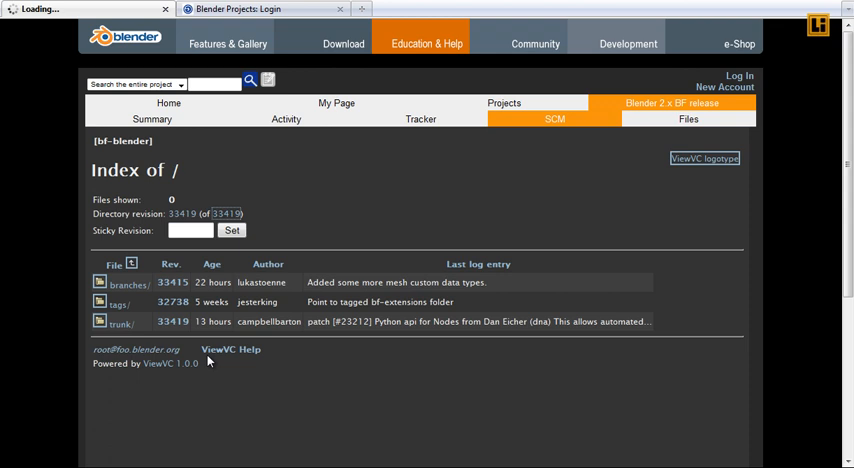
left_click(173, 321)
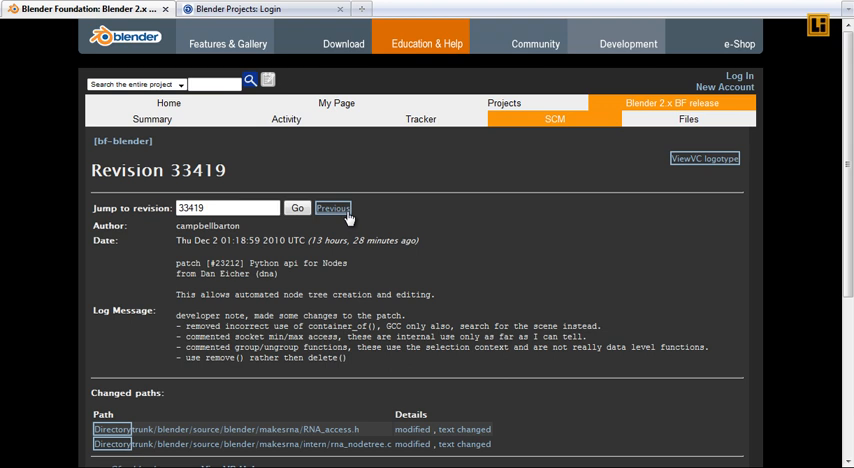
mouse_move(318, 232)
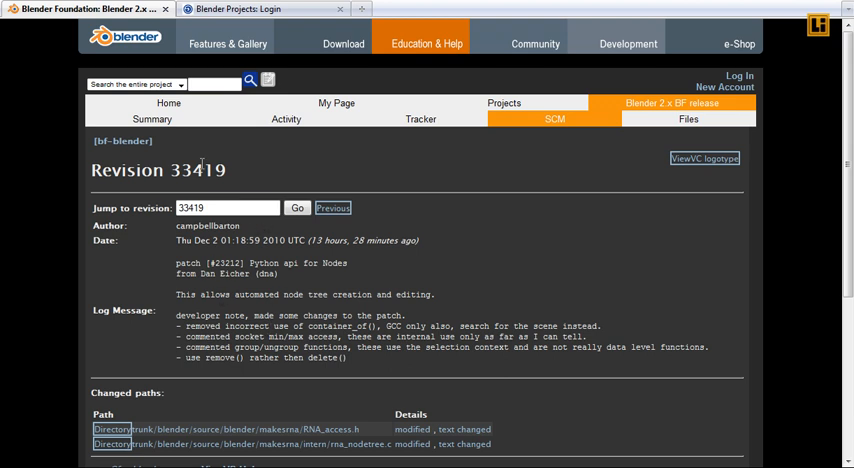
mouse_move(352, 417)
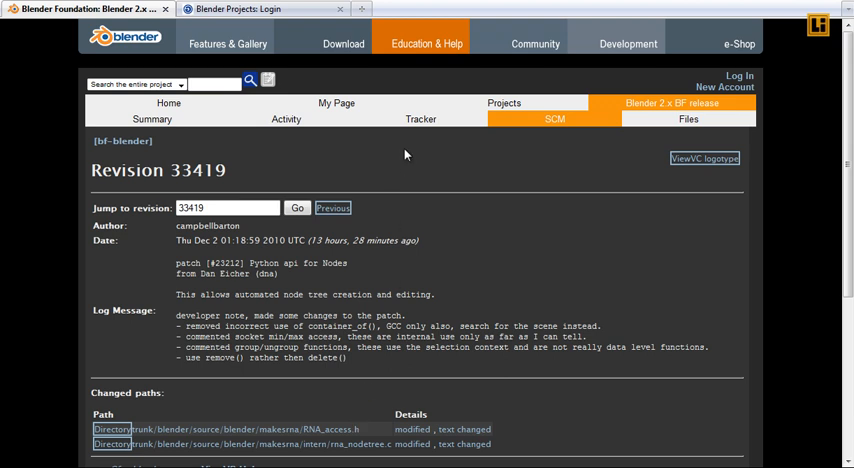
mouse_move(358, 123)
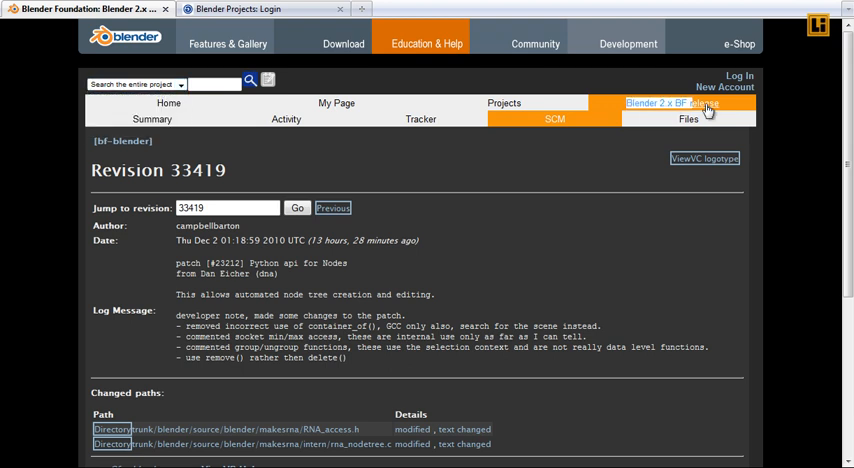
mouse_move(600, 152)
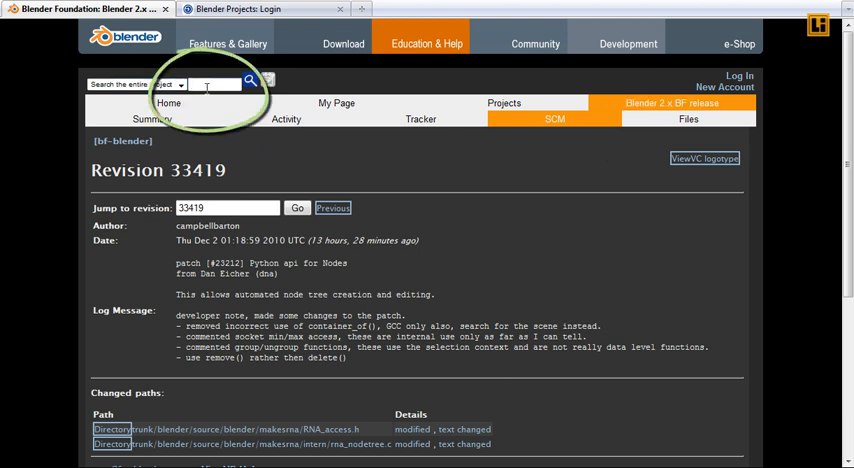
Search the project for COLLADA and review the 2.4x and 2.5 bug tracker matches.
type("COLLADA")
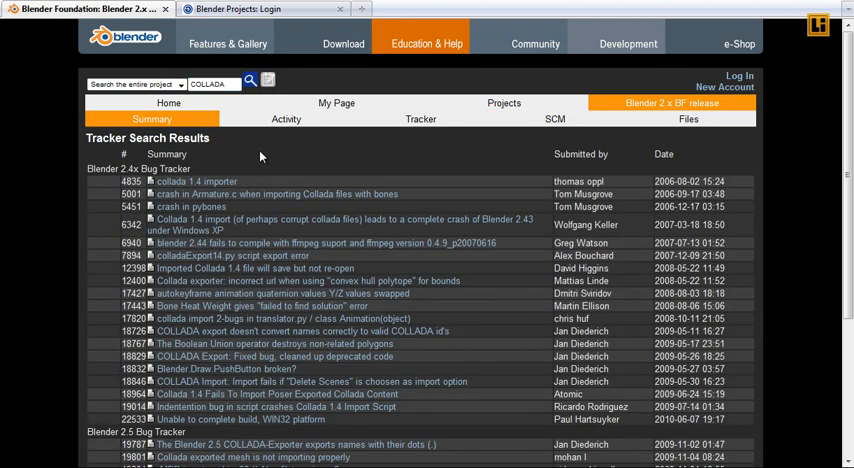
scroll("down", 3)
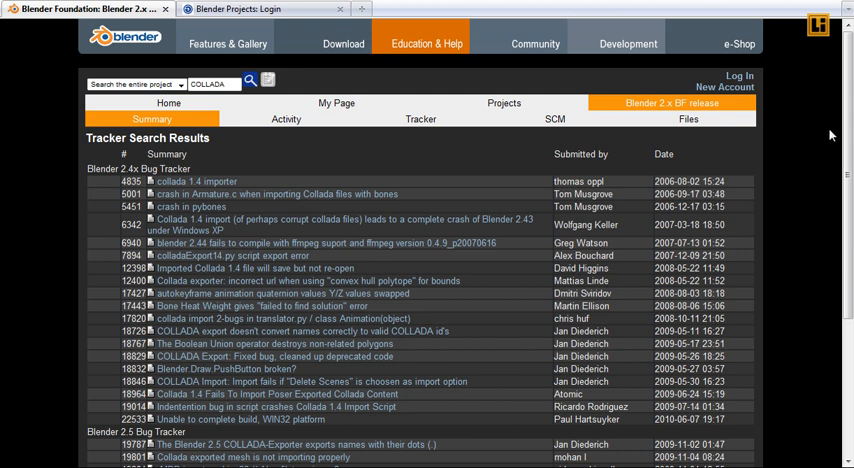
scroll("down", 3)
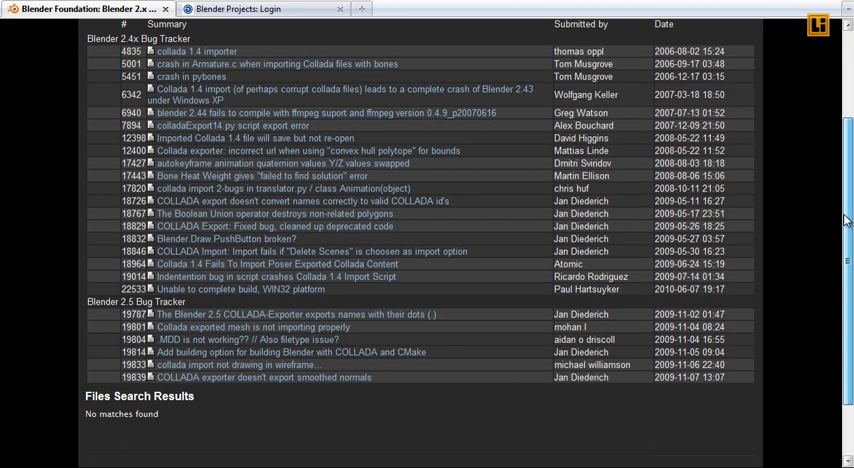
scroll("down", 3)
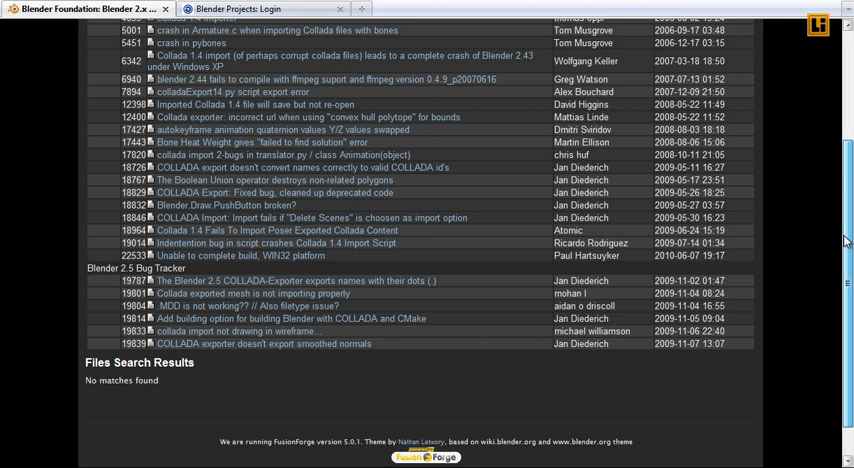
scroll("down", 3)
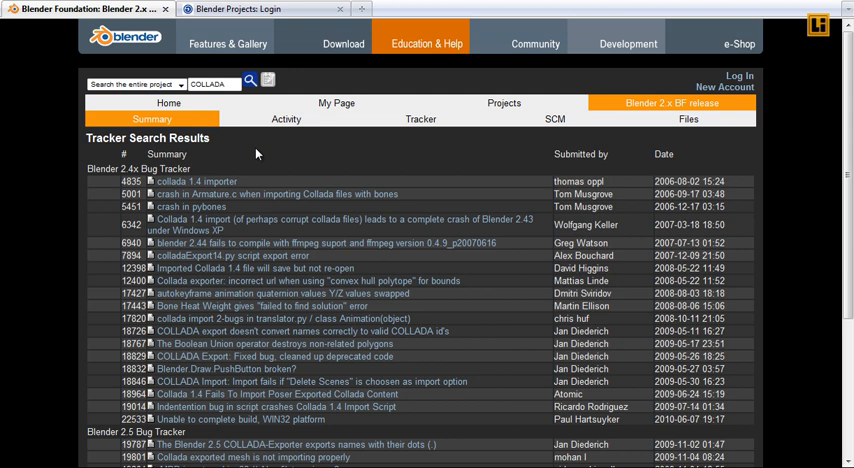
mouse_move(407, 157)
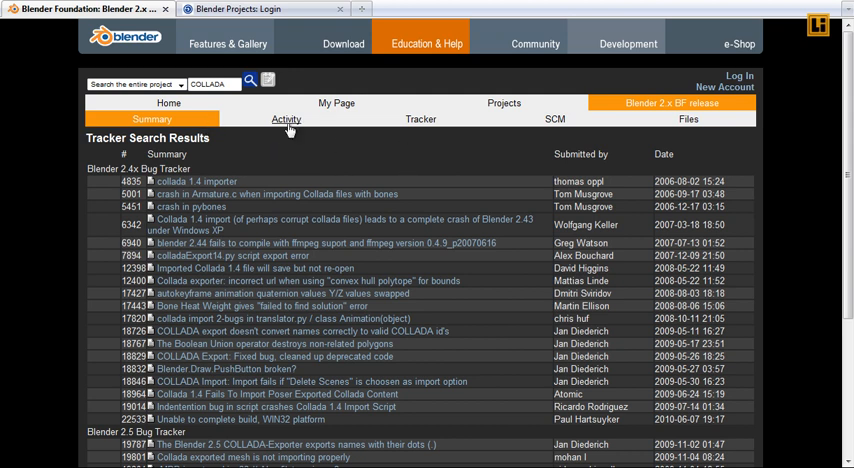
Browse the Blender 2.5 Bug Tracker's open records from the project's Tracker list.
left_click(420, 119)
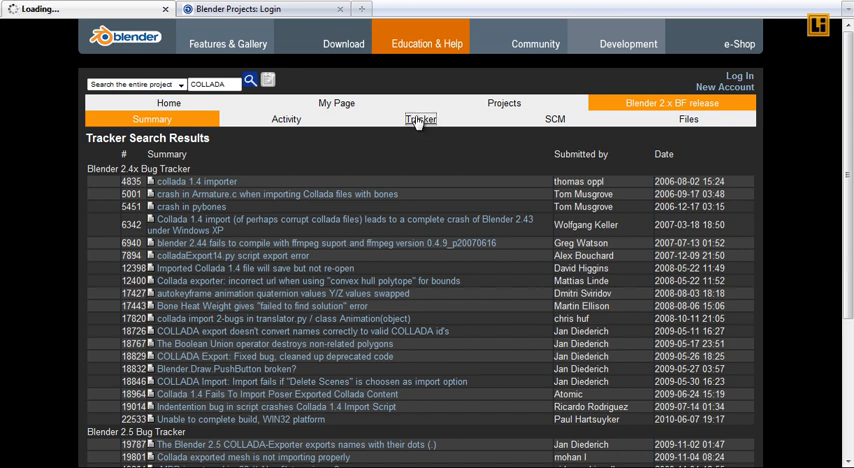
left_click(426, 118)
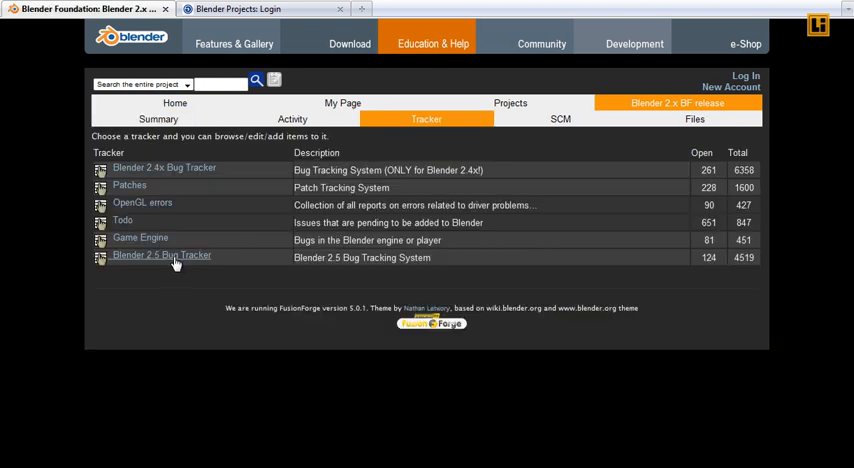
left_click(161, 255)
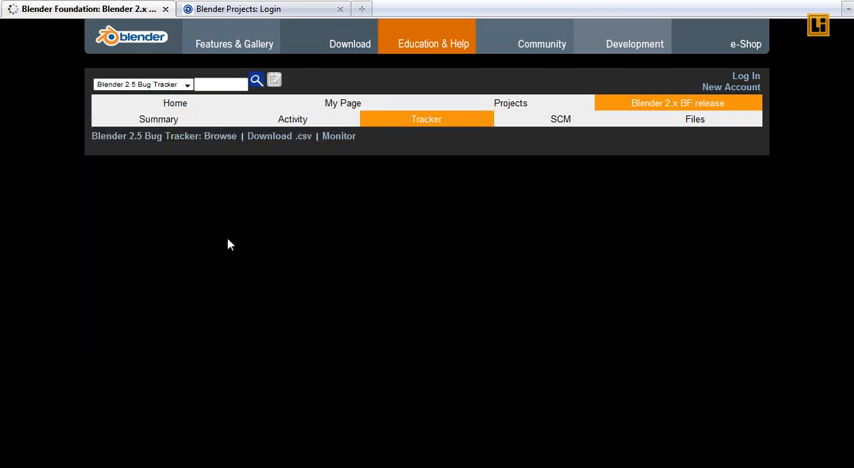
left_click(426, 119)
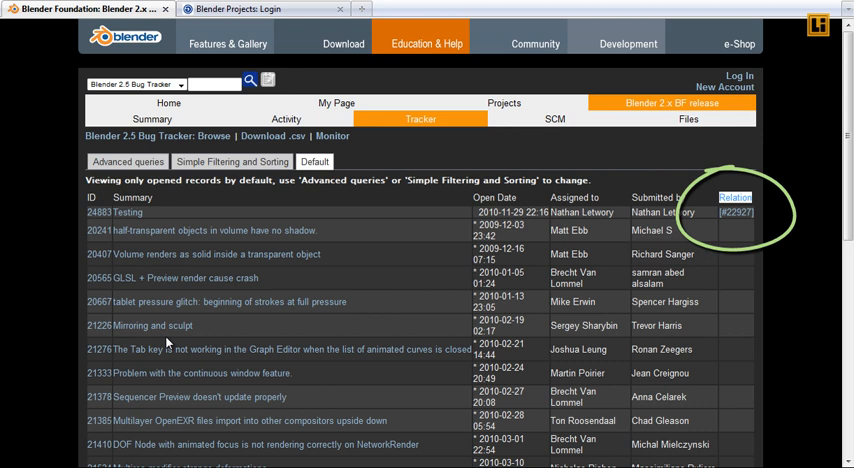
View Testing issue #24883 and follow its relation to the Renderfarm.fi script item #22927.
left_click(115, 212)
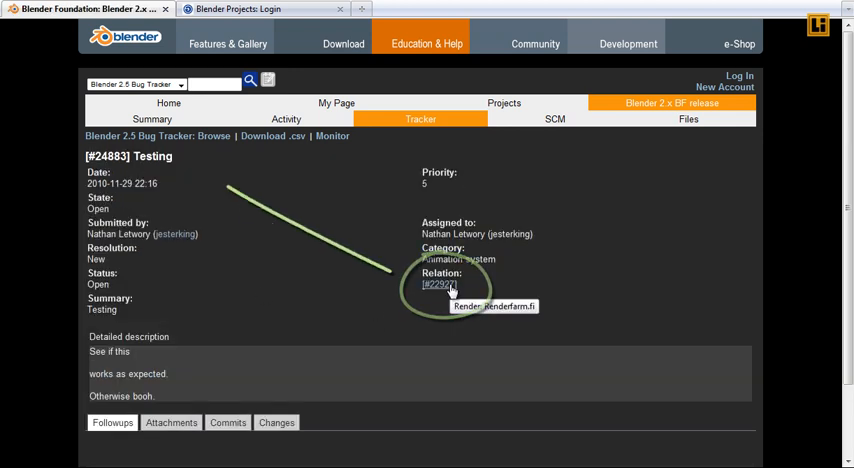
left_click(438, 285)
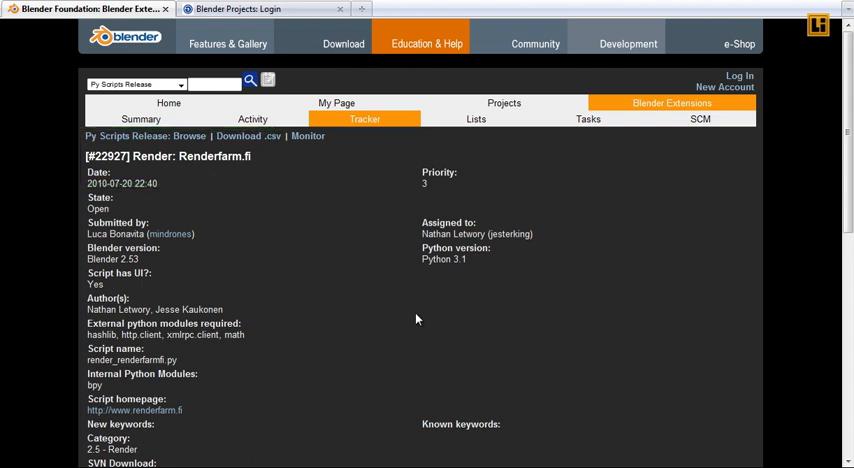
scroll("down", 3)
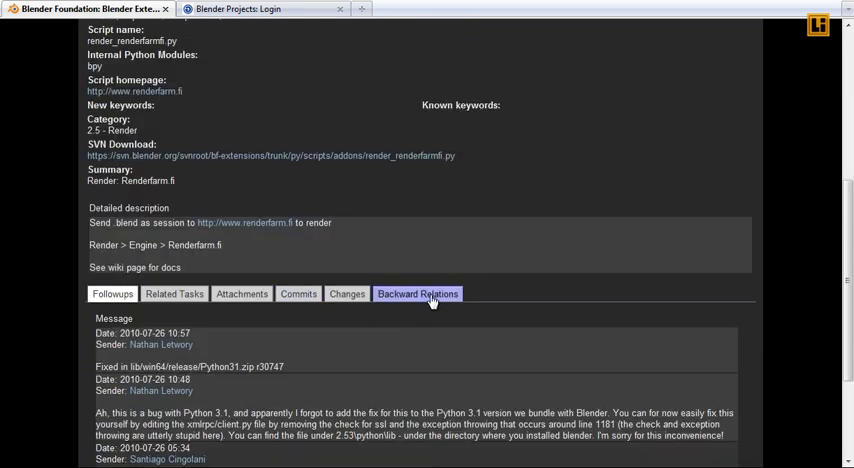
right_click(400, 260)
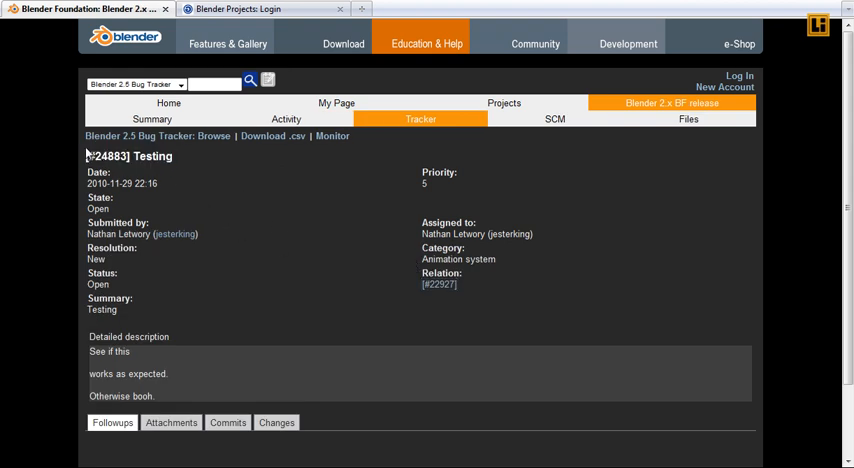
mouse_move(438, 284)
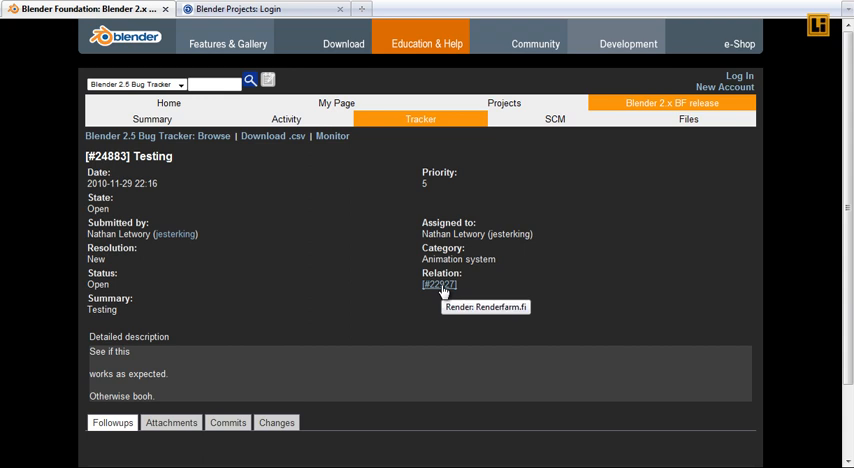
From item #22927's Backward Relations, return to the related Testing bug #24883.
left_click(438, 284)
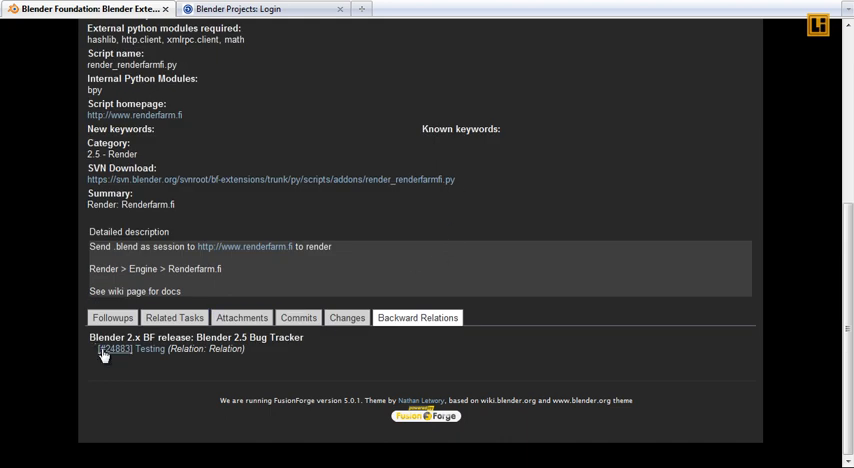
left_click(111, 317)
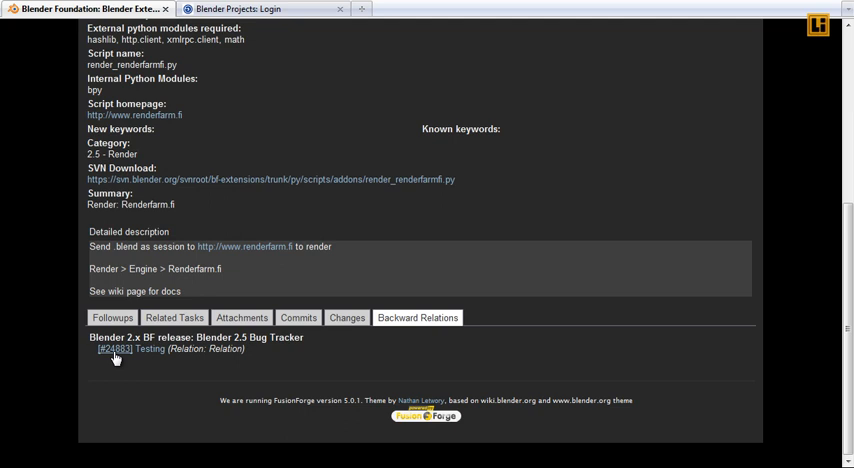
left_click(111, 349)
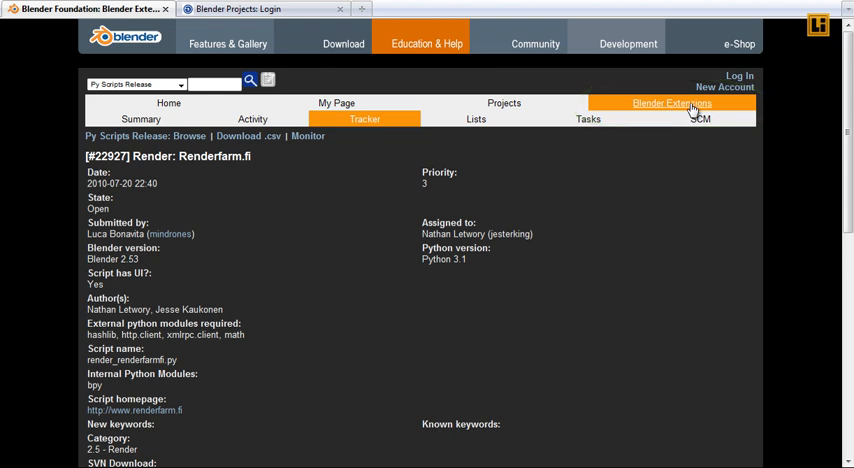
scroll("down", 3)
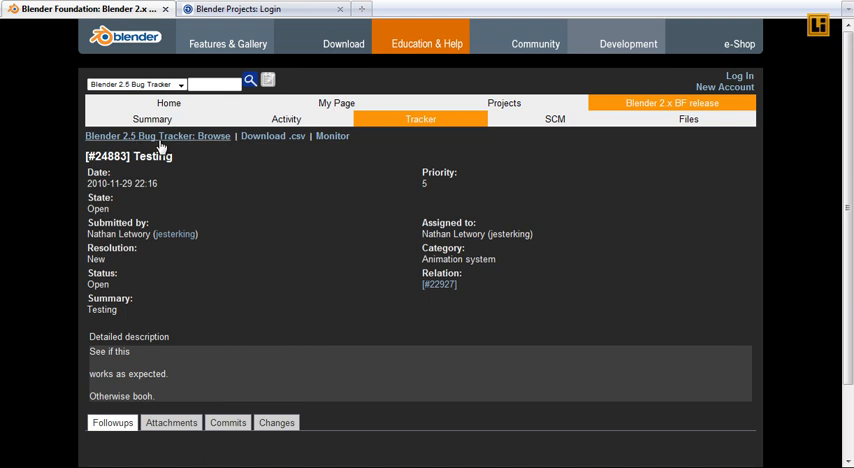
mouse_move(265, 192)
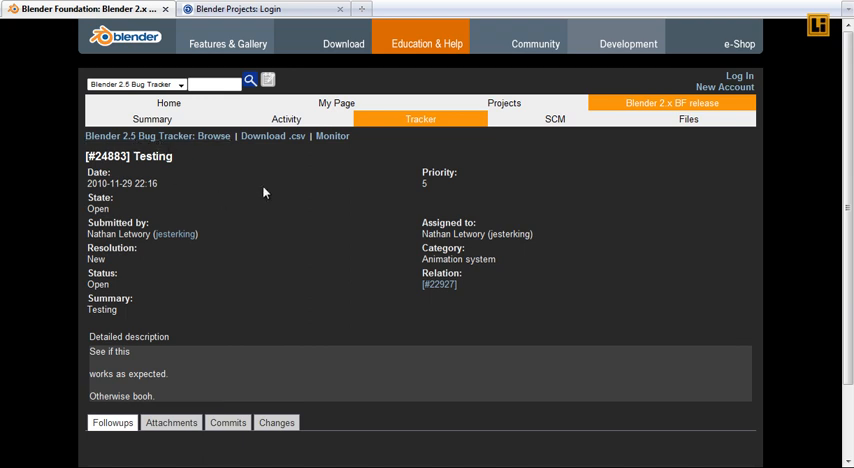
mouse_move(320, 170)
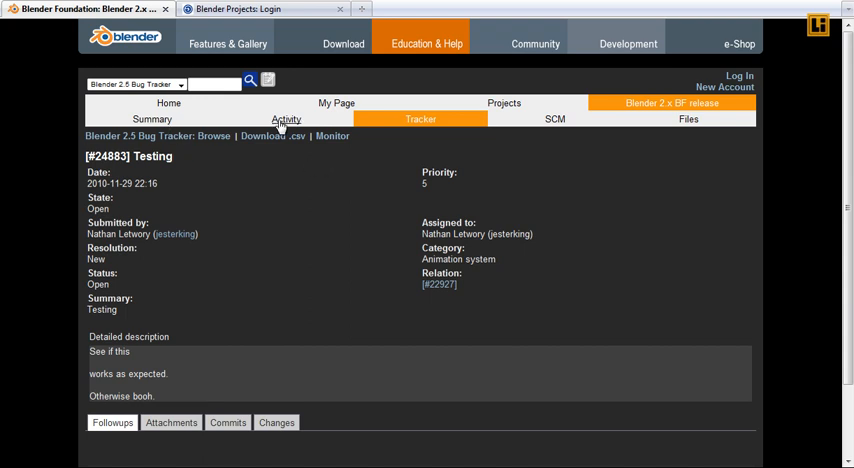
mouse_move(283, 130)
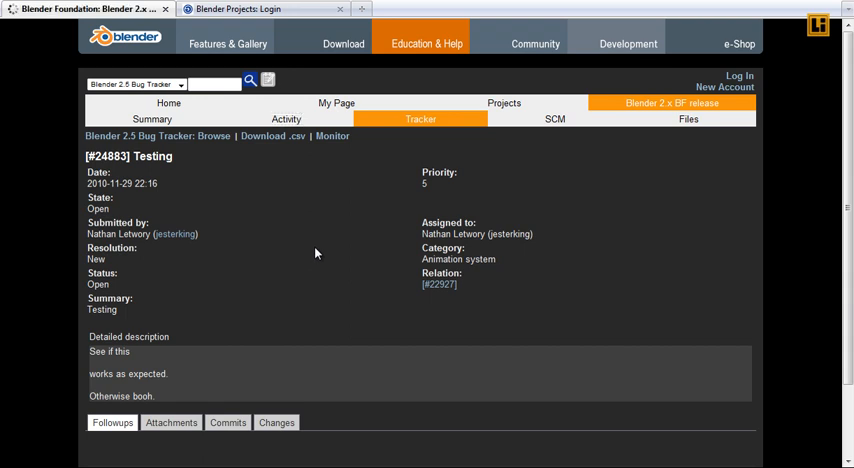
Review the project's Activity list of recently opened and closed tracker items.
left_click(286, 119)
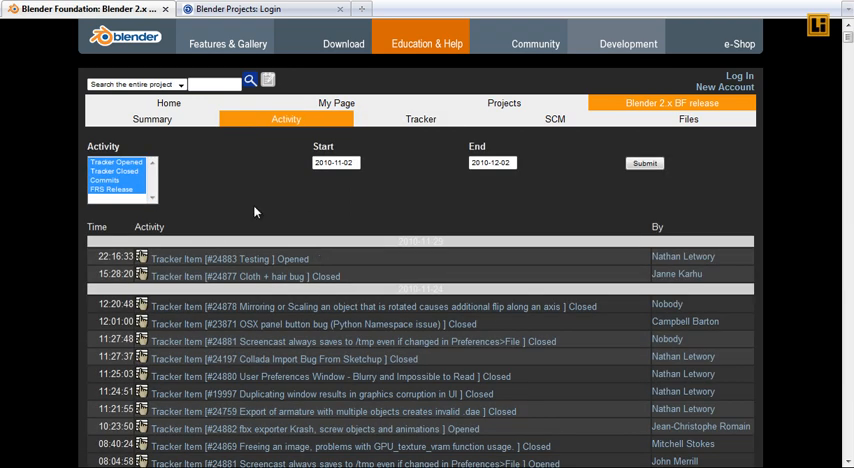
mouse_move(762, 196)
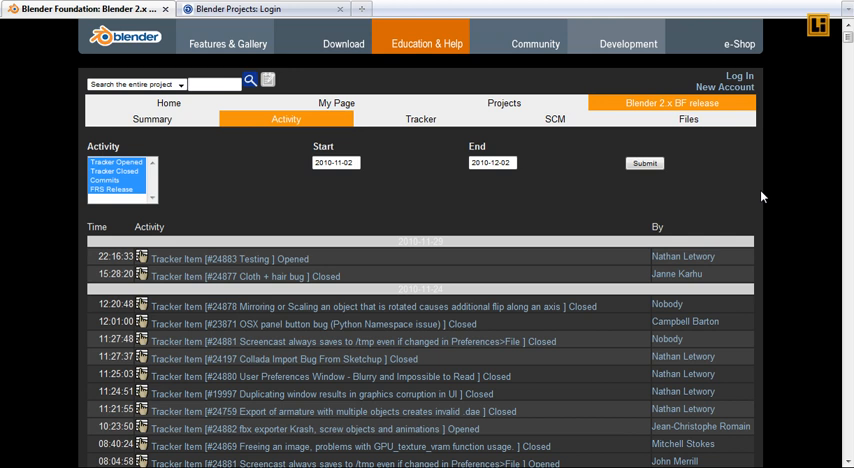
scroll("down", 3)
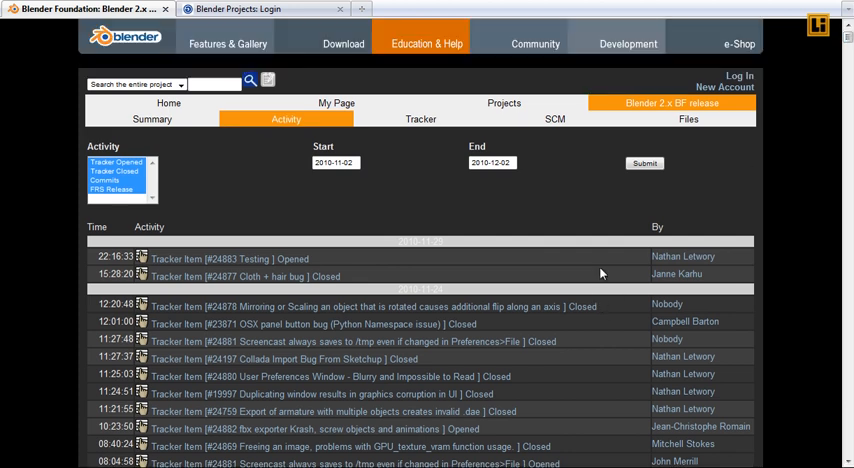
scroll("down", 3)
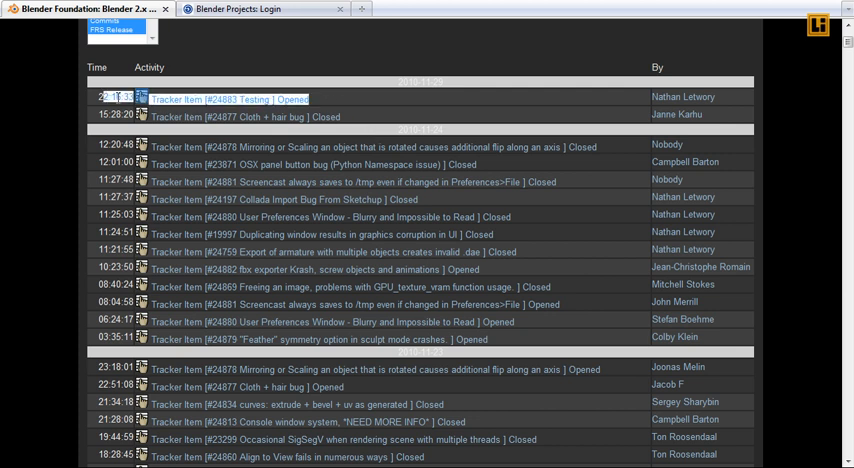
mouse_move(325, 98)
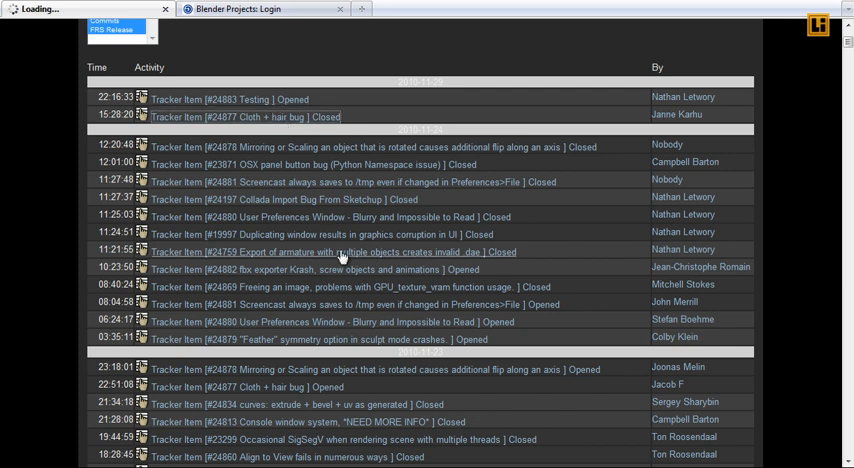
From the Cloth + hair bug's Backward Relations, reach item #24861 'frame change doesn't update in drivers'.
left_click(244, 117)
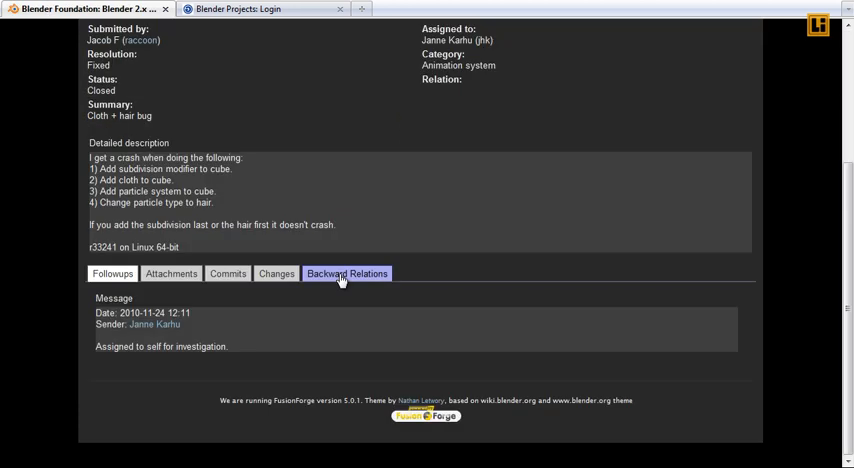
left_click(347, 273)
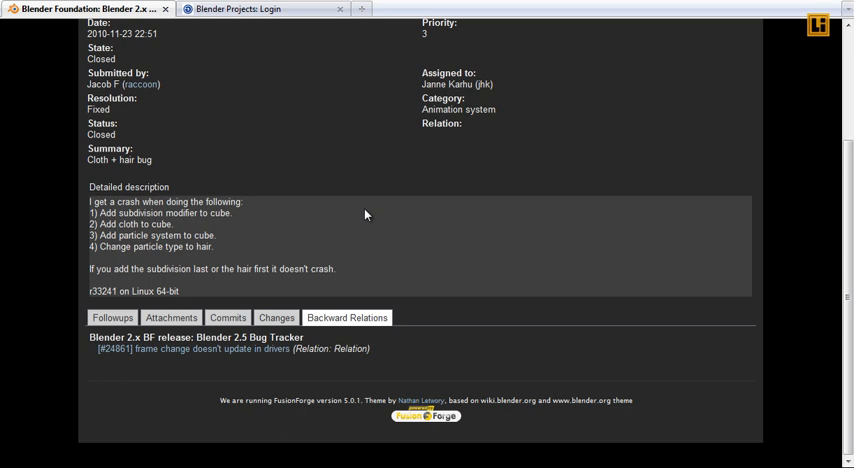
left_click(165, 348)
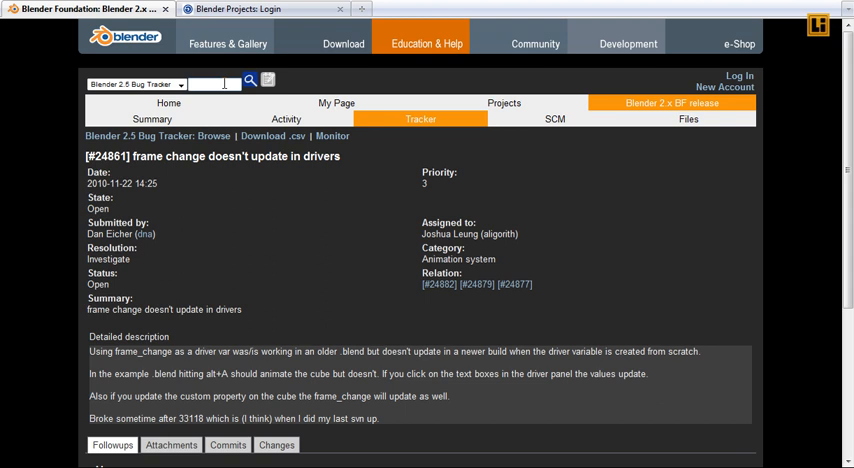
Look up tracker item 19977 by number and scroll through the Ctrl+R loop cut report.
type("1999")
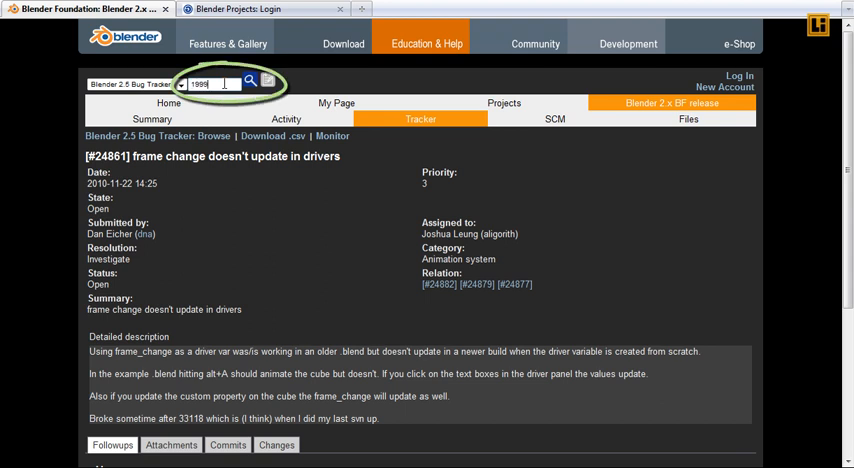
type("7")
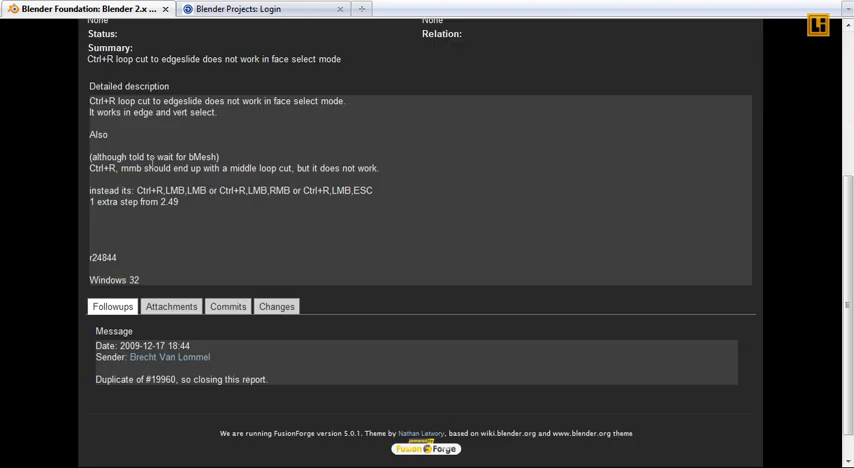
scroll("up", 3)
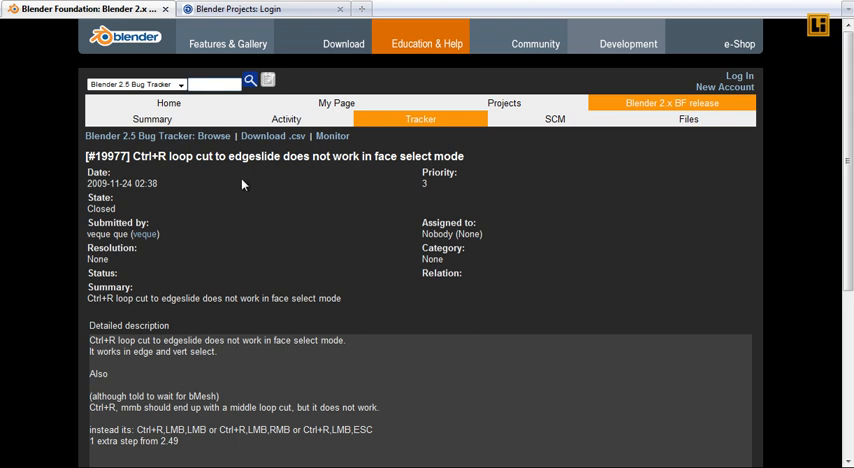
mouse_move(463, 117)
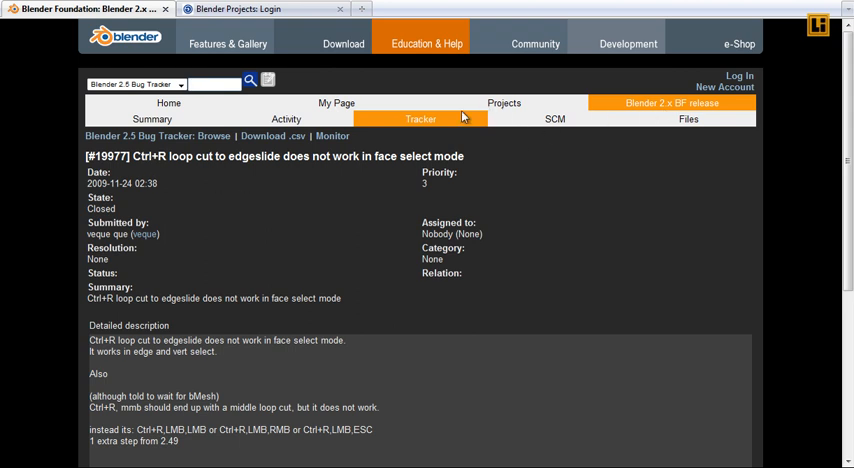
Log in with the entered credentials to reach My Personal Page with assigned artifacts.
left_click(739, 76)
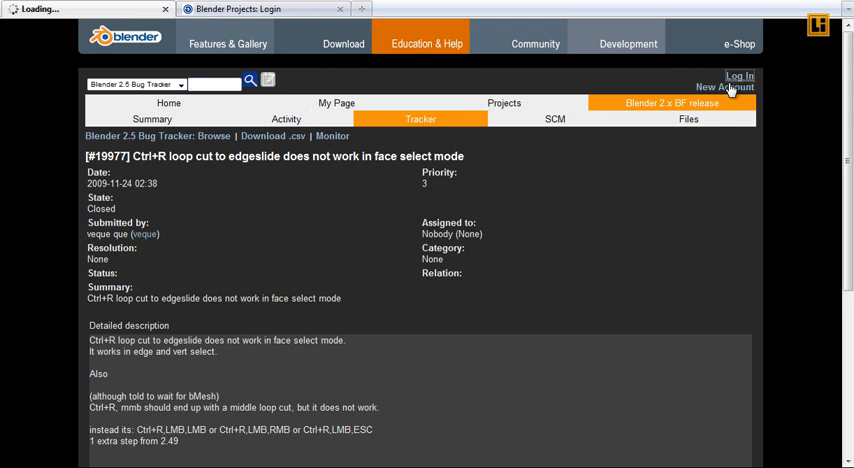
left_click(739, 76)
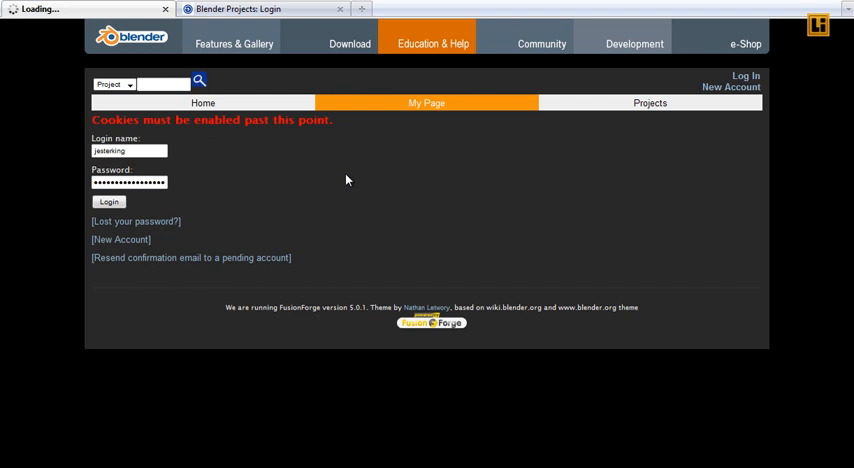
left_click(108, 202)
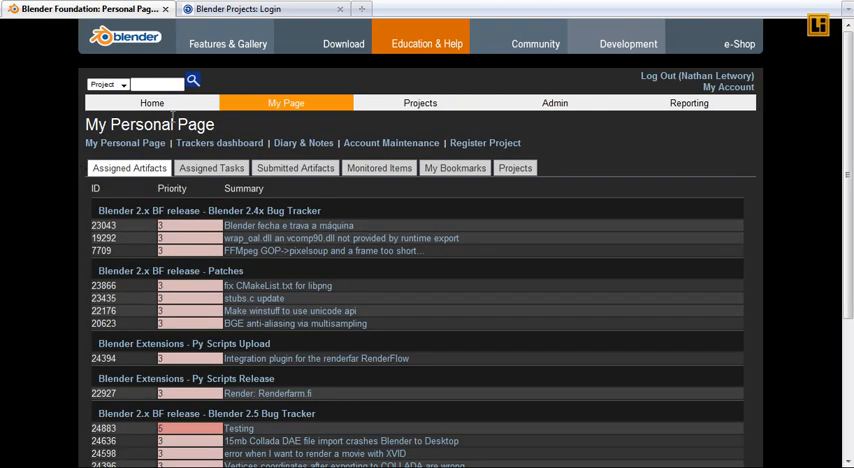
mouse_move(123, 239)
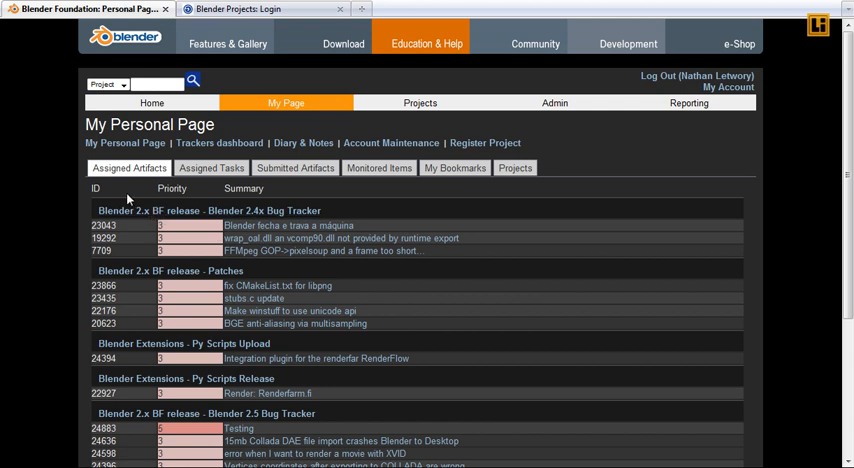
mouse_move(130, 200)
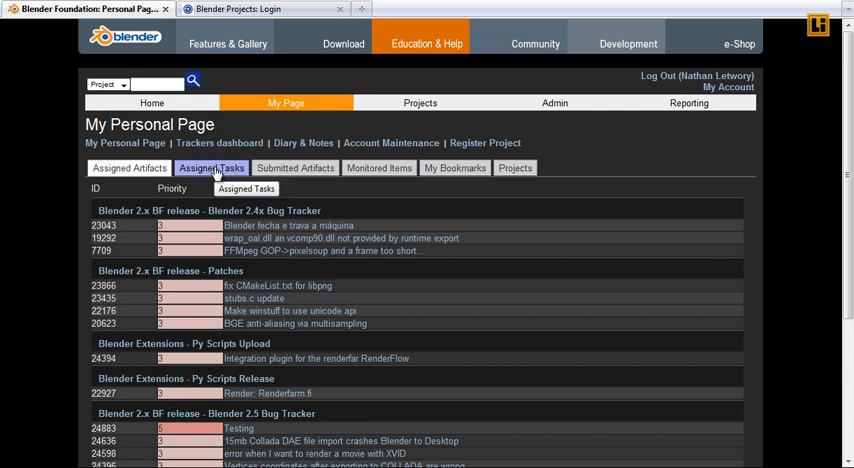
Review Assigned Tasks and Submitted Artifacts (24883 Testing), then the personal Trackers dashboard.
left_click(217, 167)
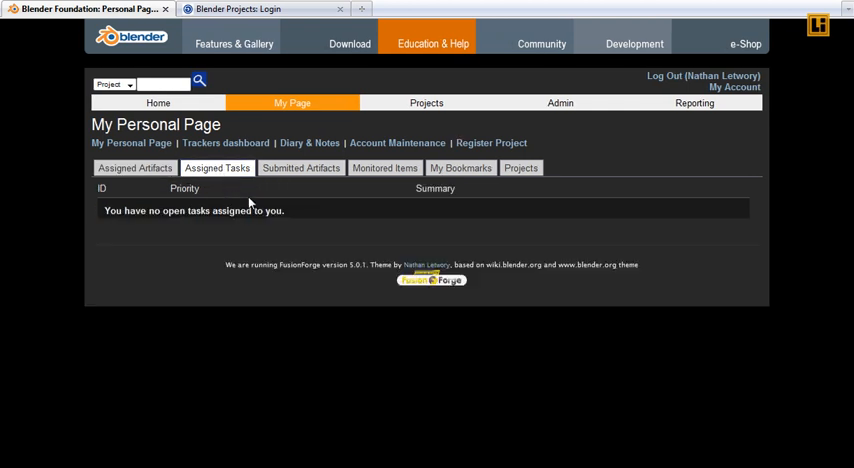
left_click(301, 167)
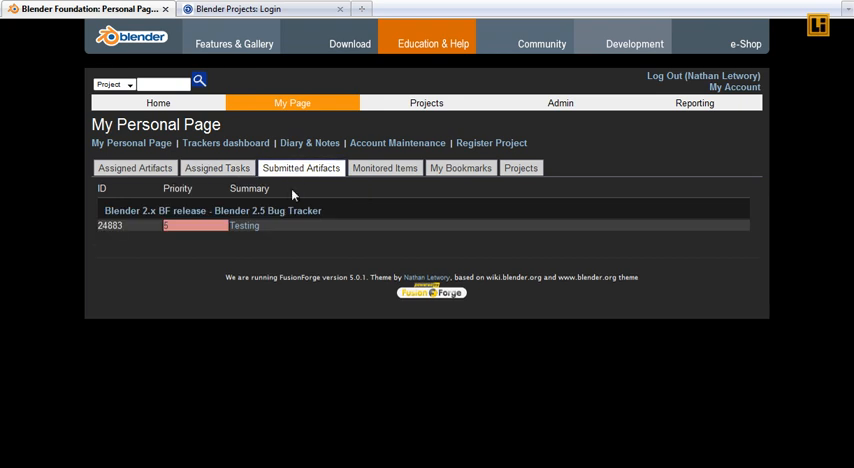
mouse_move(244, 230)
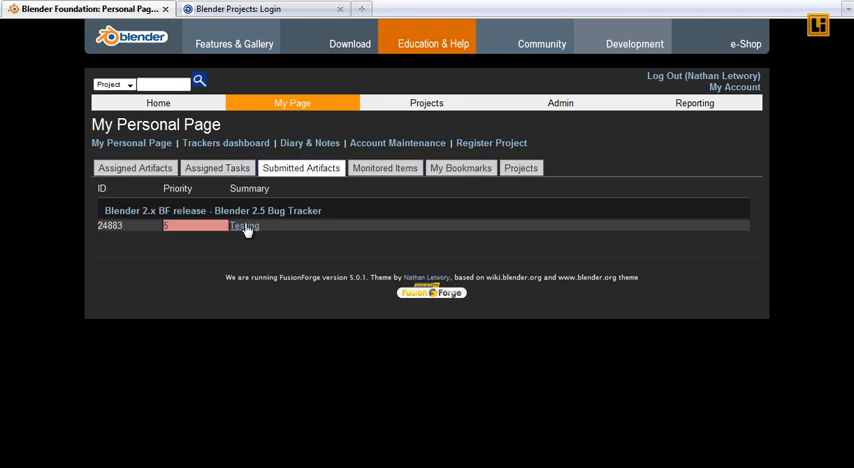
mouse_move(242, 232)
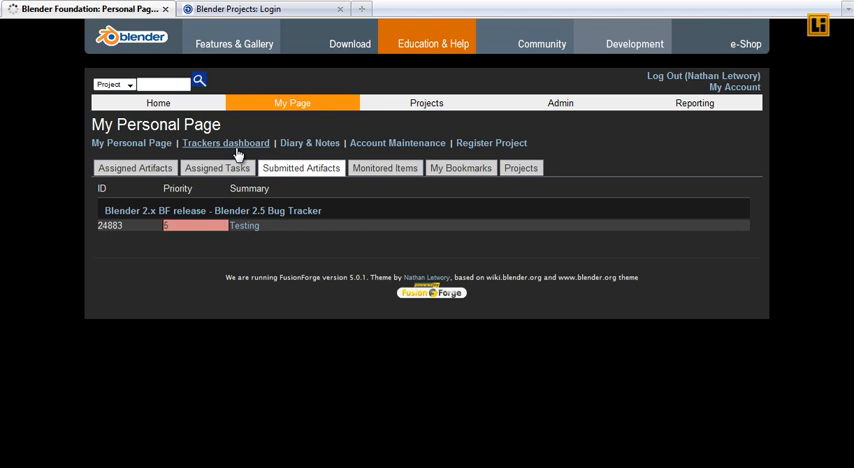
left_click(225, 143)
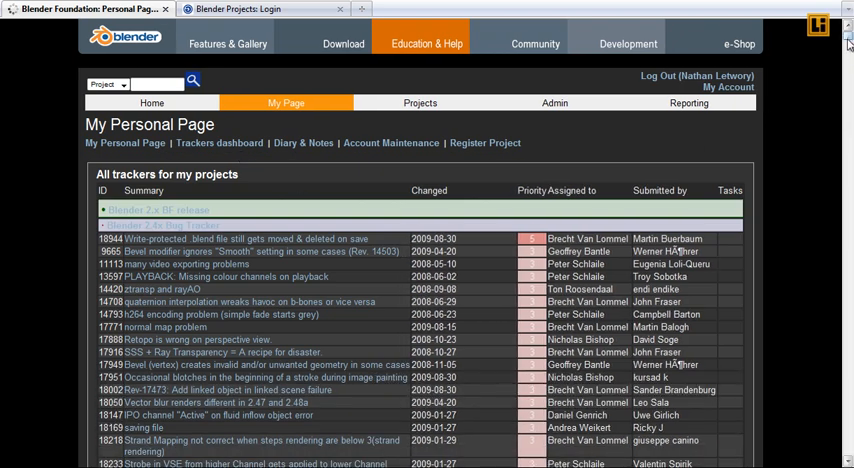
scroll("down", 3)
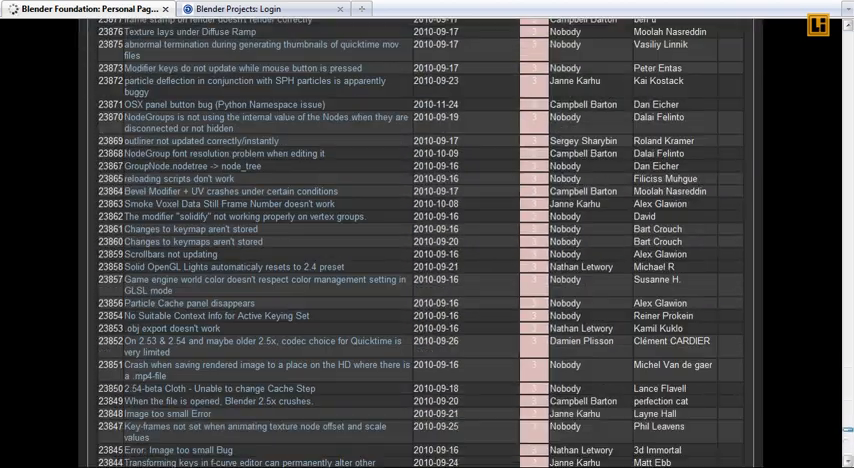
scroll("down", 3)
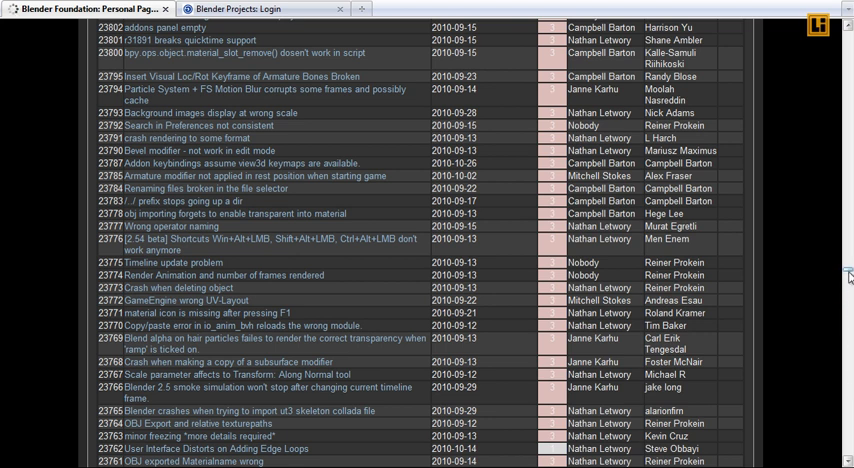
scroll("up", 3)
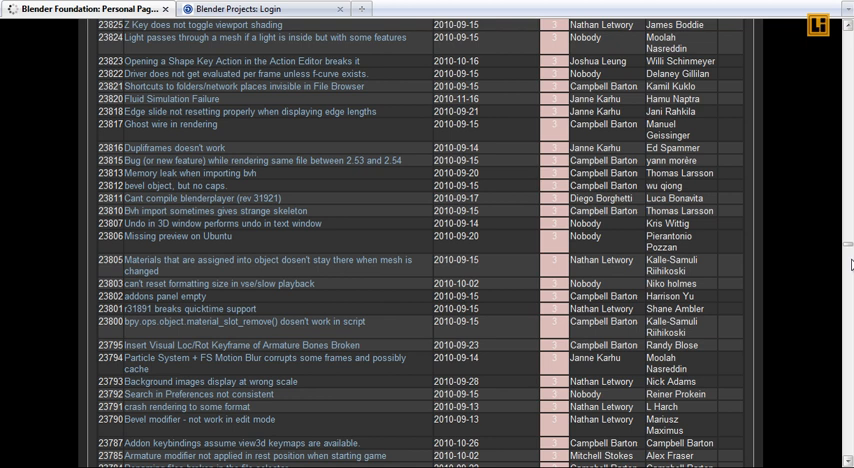
mouse_move(846, 234)
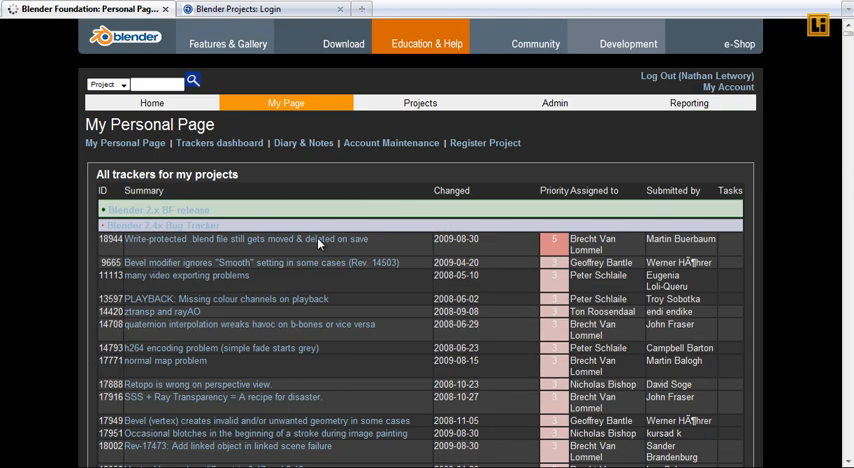
mouse_move(538, 237)
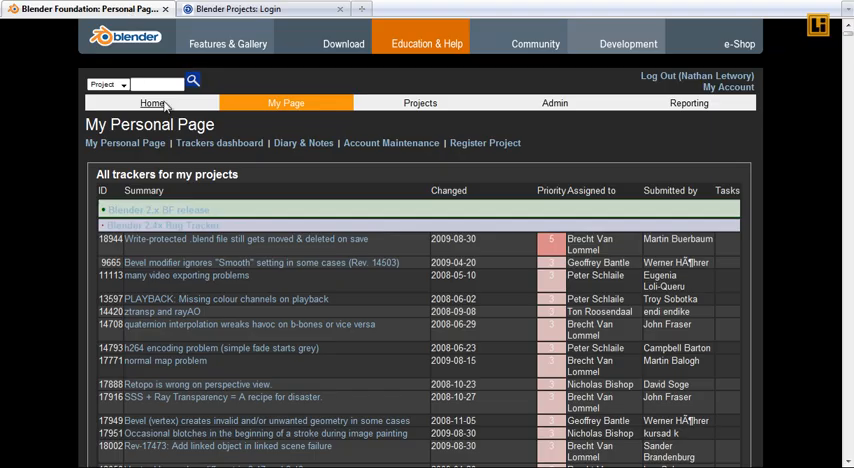
mouse_move(420, 103)
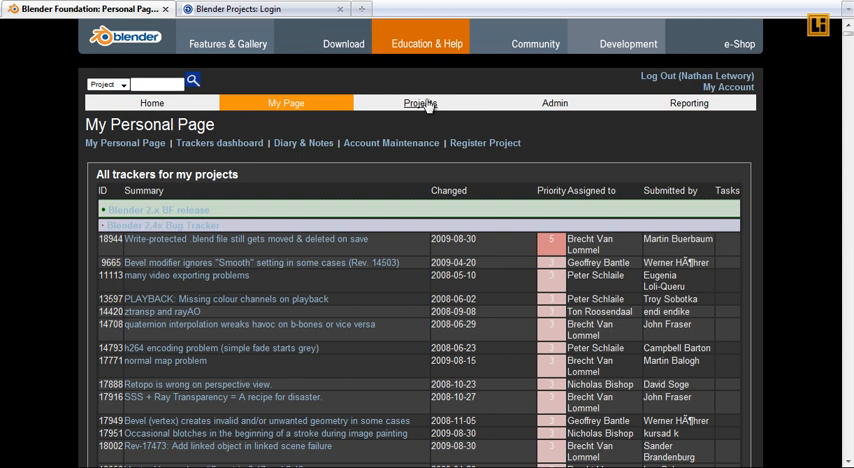
mouse_move(211, 218)
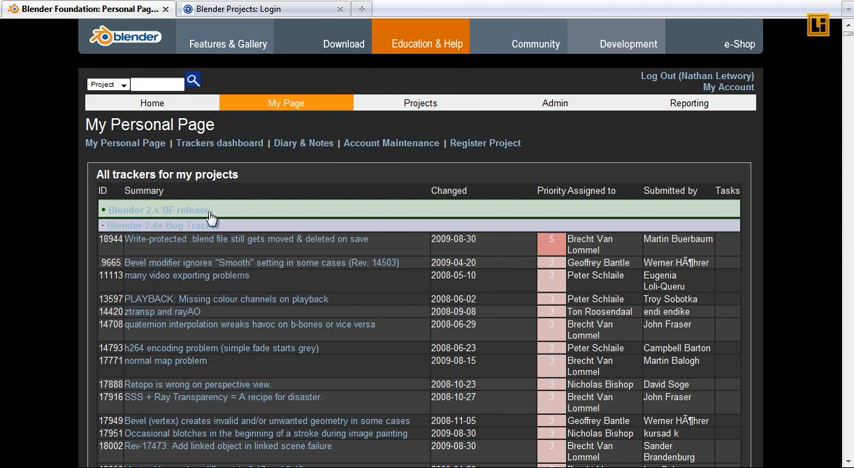
left_click(165, 209)
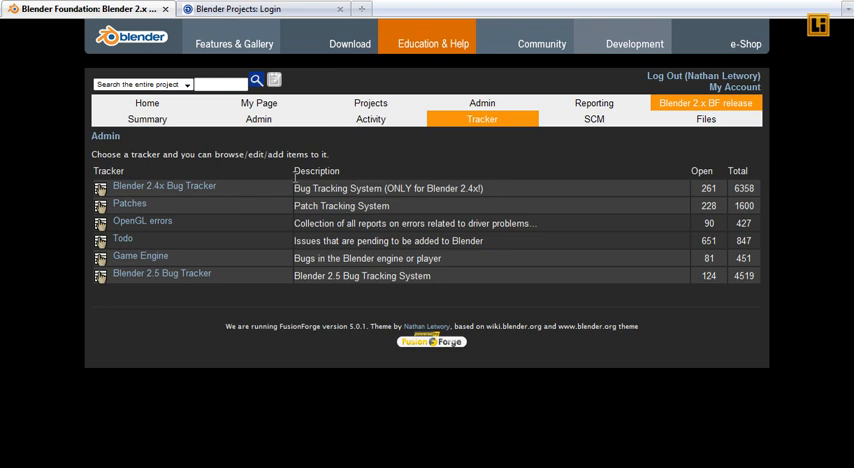
View the tracker Project Activity graph and its tracker selector, then the site-wide Reporting page.
left_click(161, 274)
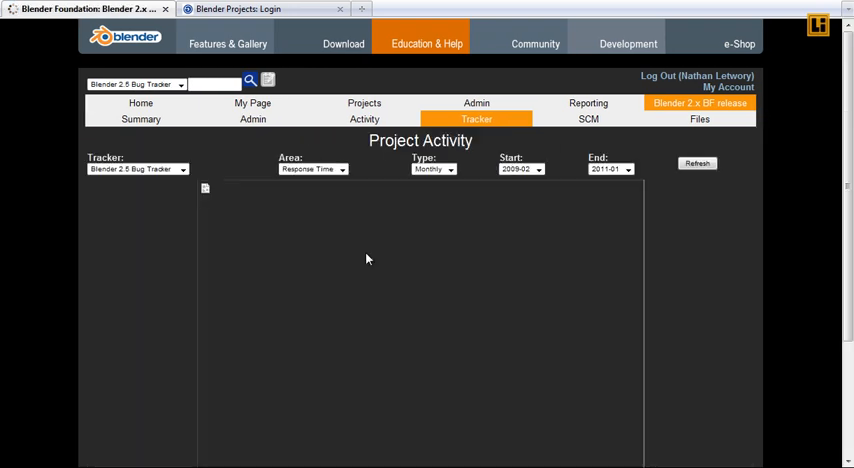
left_click(697, 163)
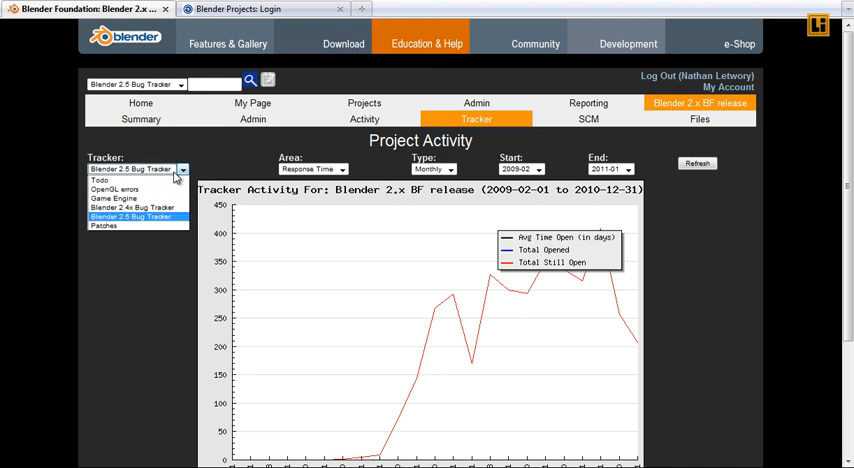
scroll("down", 3)
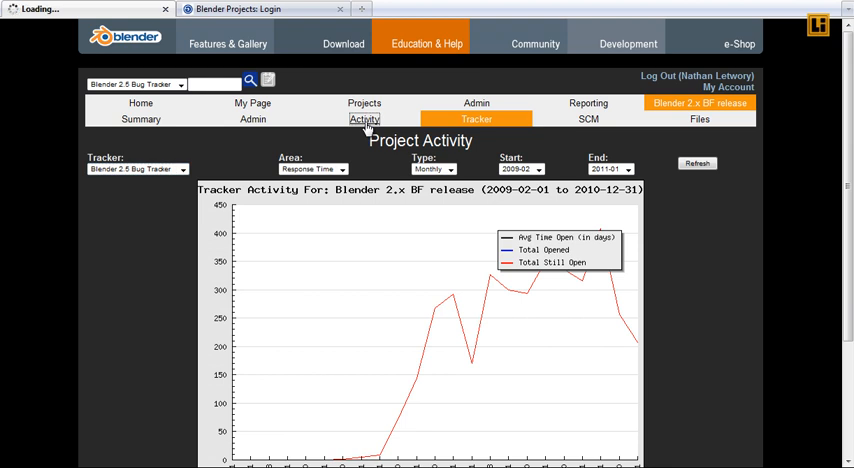
left_click(364, 119)
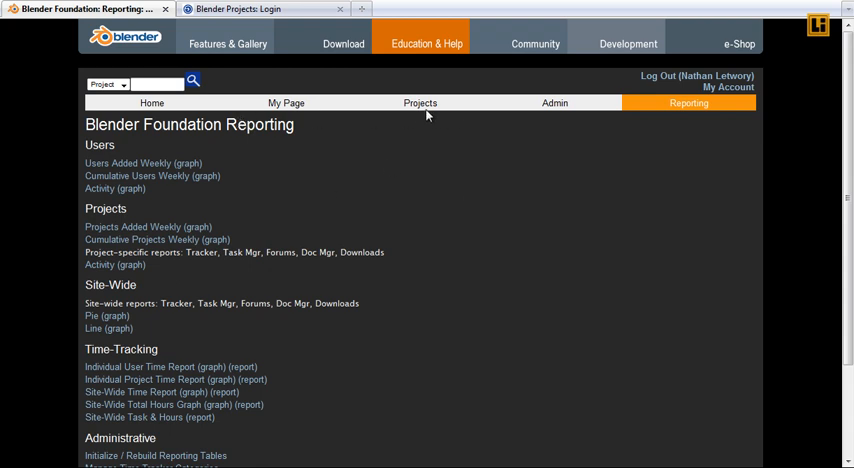
Reach the Blender 2.x BF release project summary via the 'official' project tag.
left_click(420, 103)
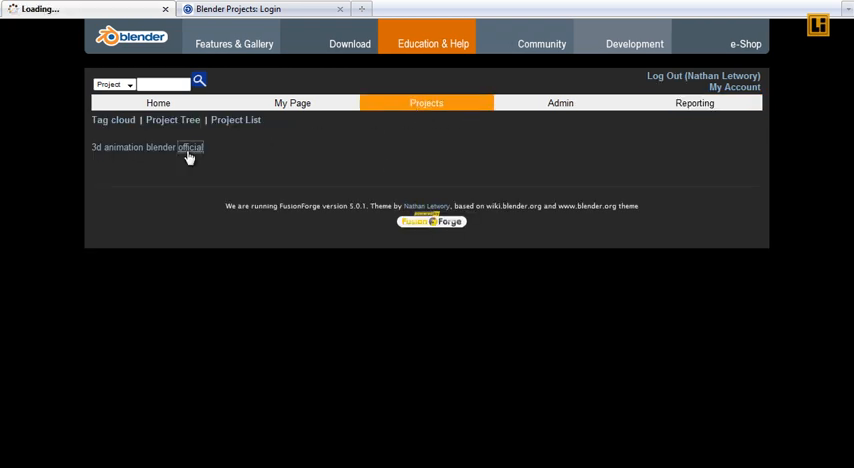
left_click(190, 147)
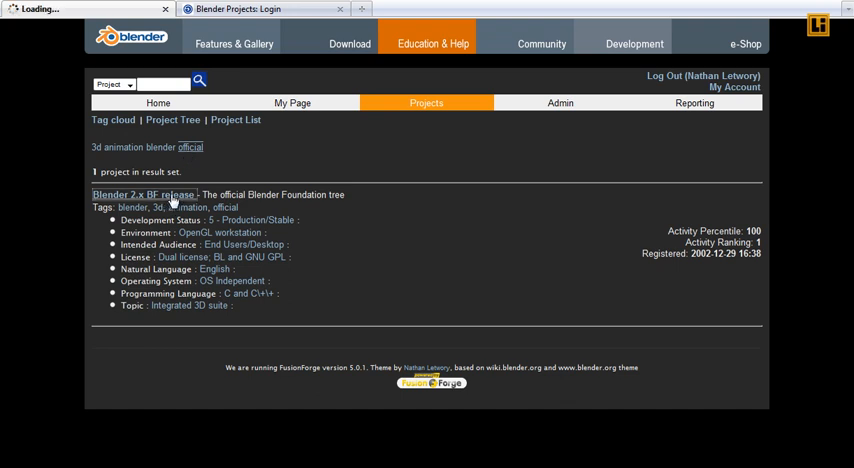
left_click(142, 194)
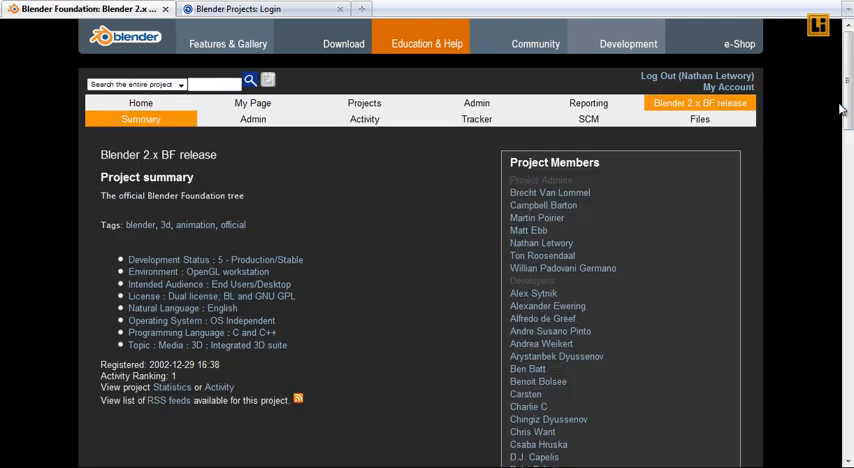
Scroll to Public Areas and highlight the public trackers and SVN commit counts.
scroll("down", 3)
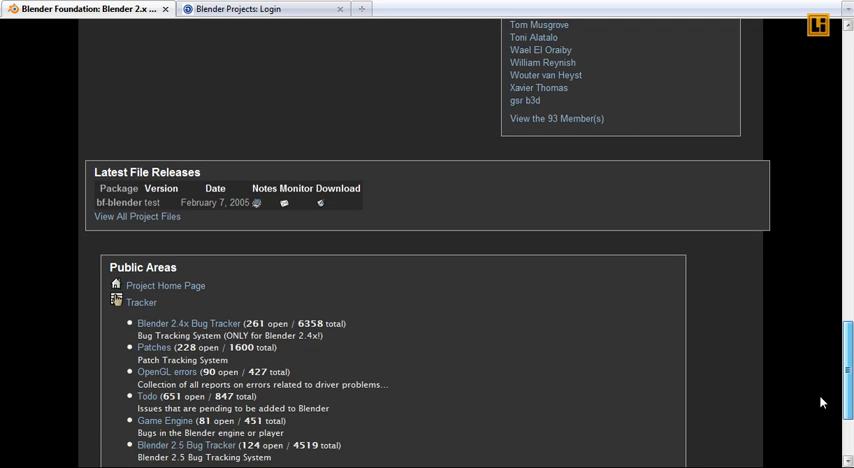
scroll("down", 3)
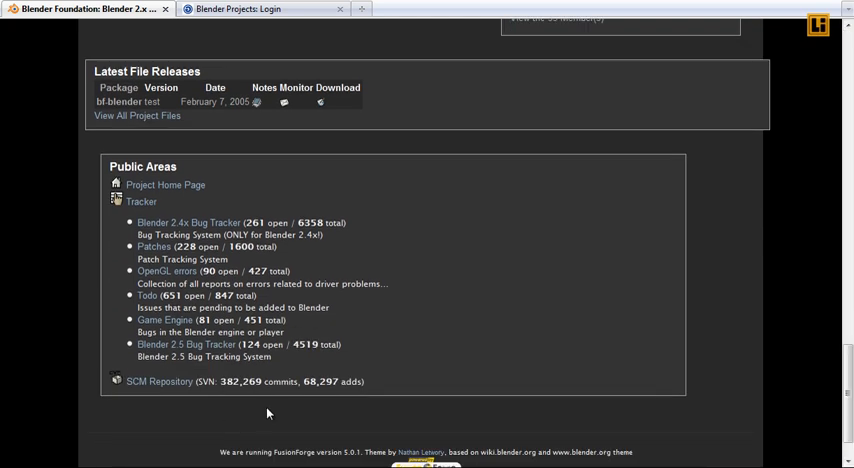
left_click_drag(200, 381, 365, 381)
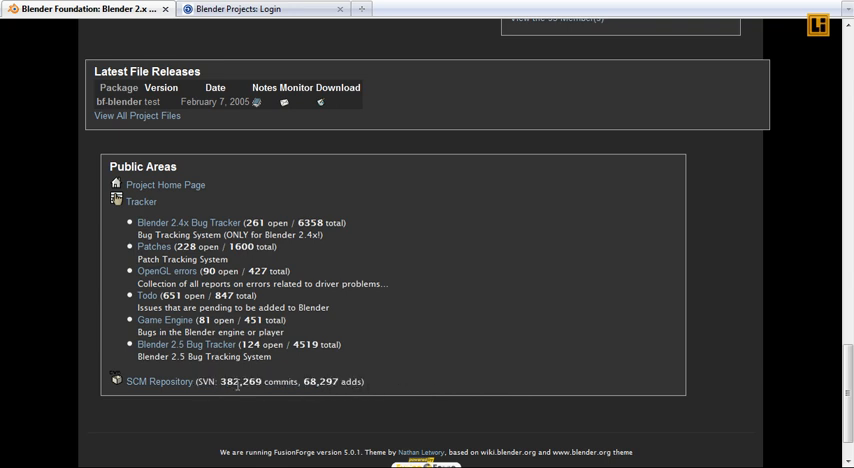
left_click_drag(230, 381, 360, 381)
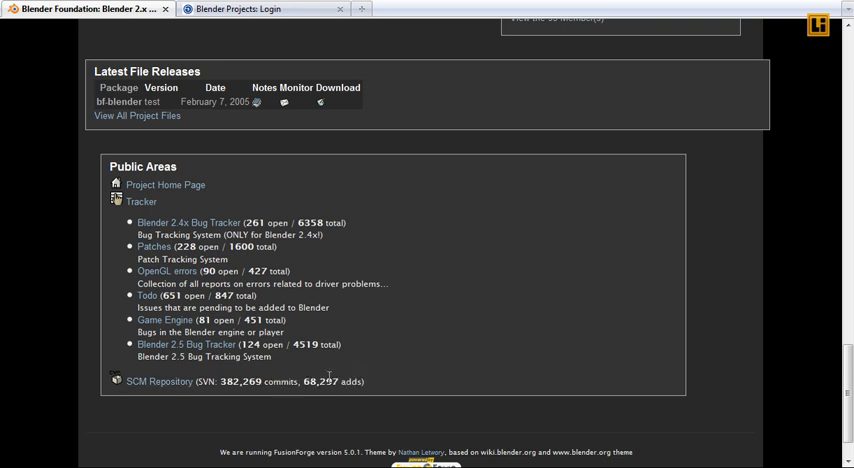
scroll("up", 3)
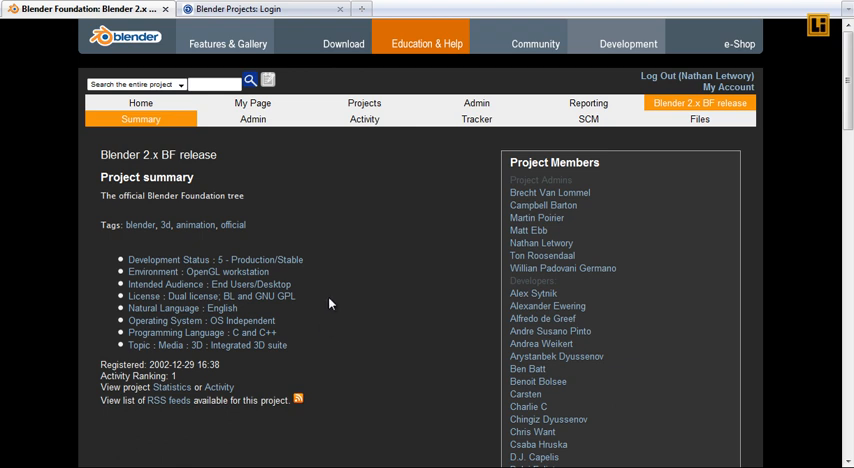
mouse_move(328, 302)
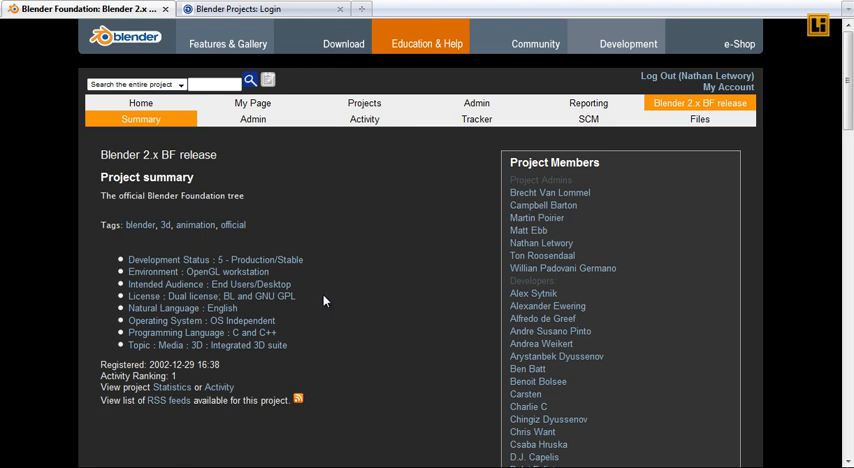
mouse_move(390, 282)
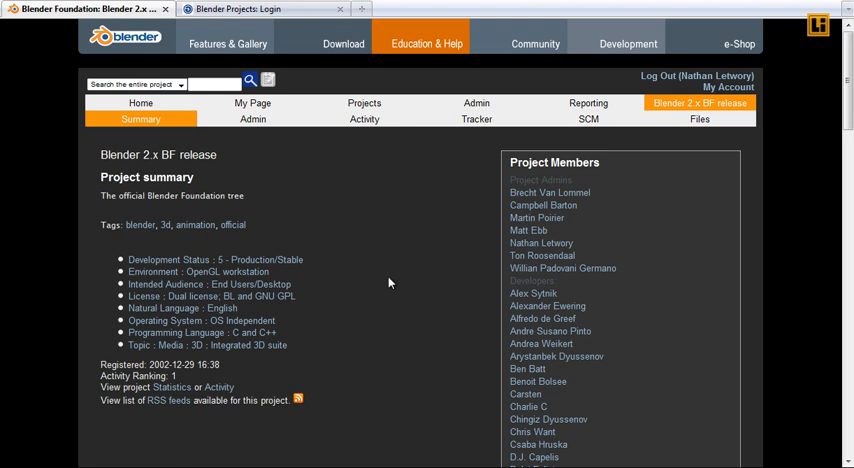
mouse_move(388, 279)
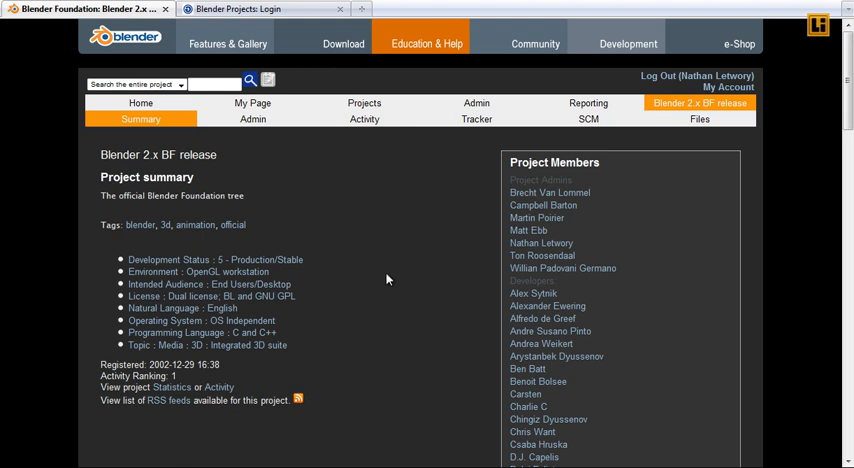
mouse_move(344, 219)
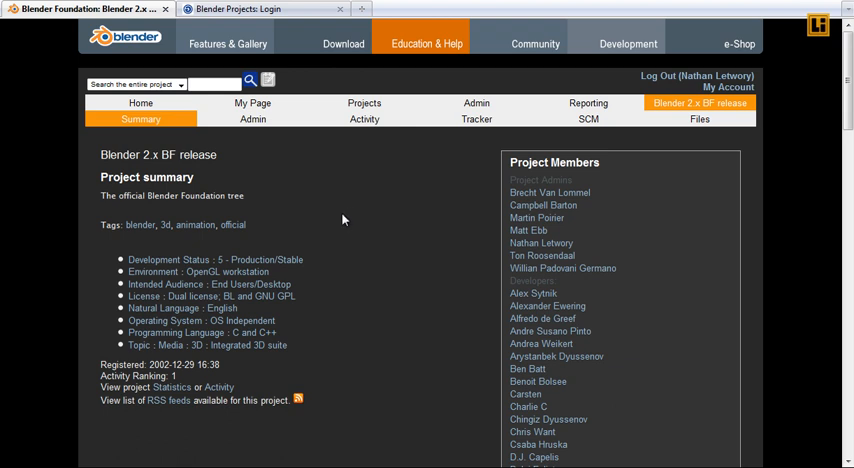
mouse_move(350, 342)
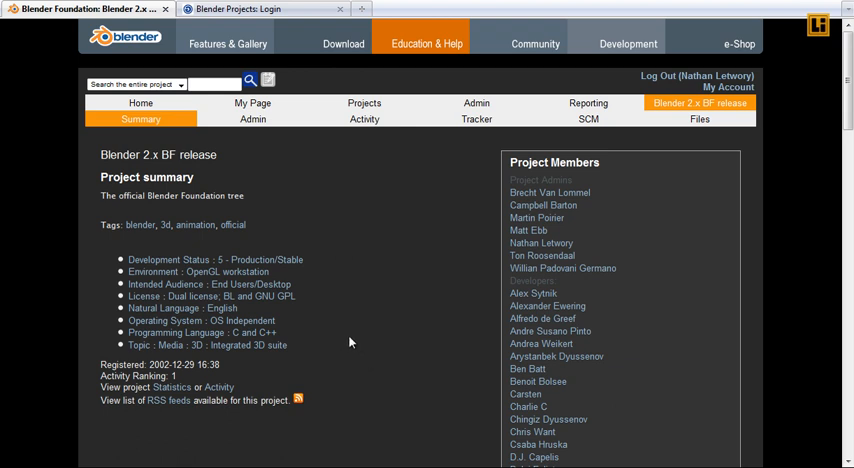